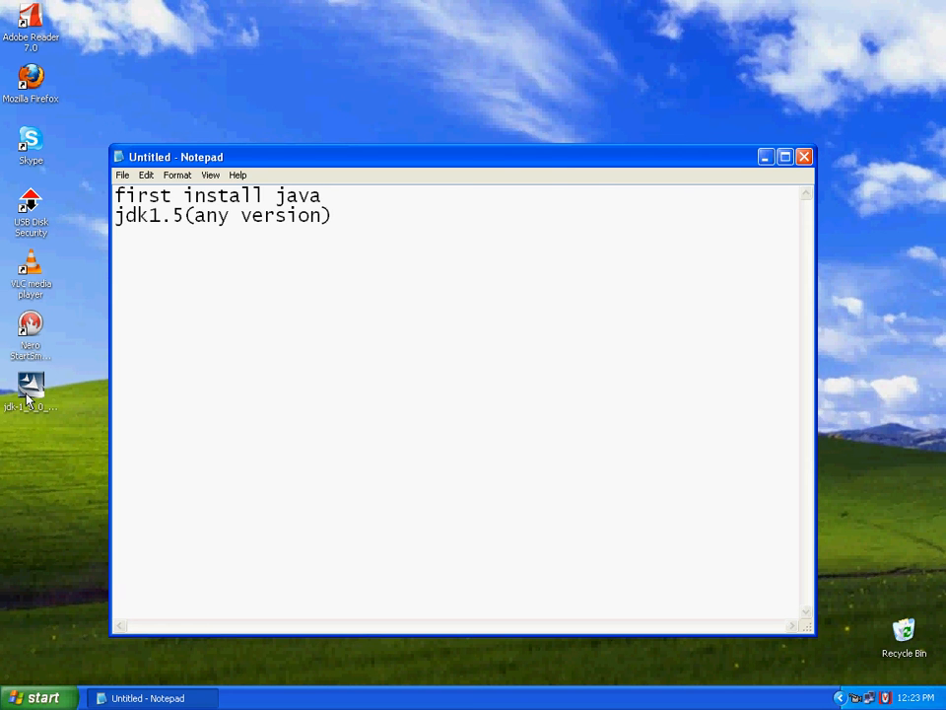
Launch the J2SE Development Kit 5.0 Update 8 installer from the desktop.
{"action": "double_click", "coordinate": [32, 391]}
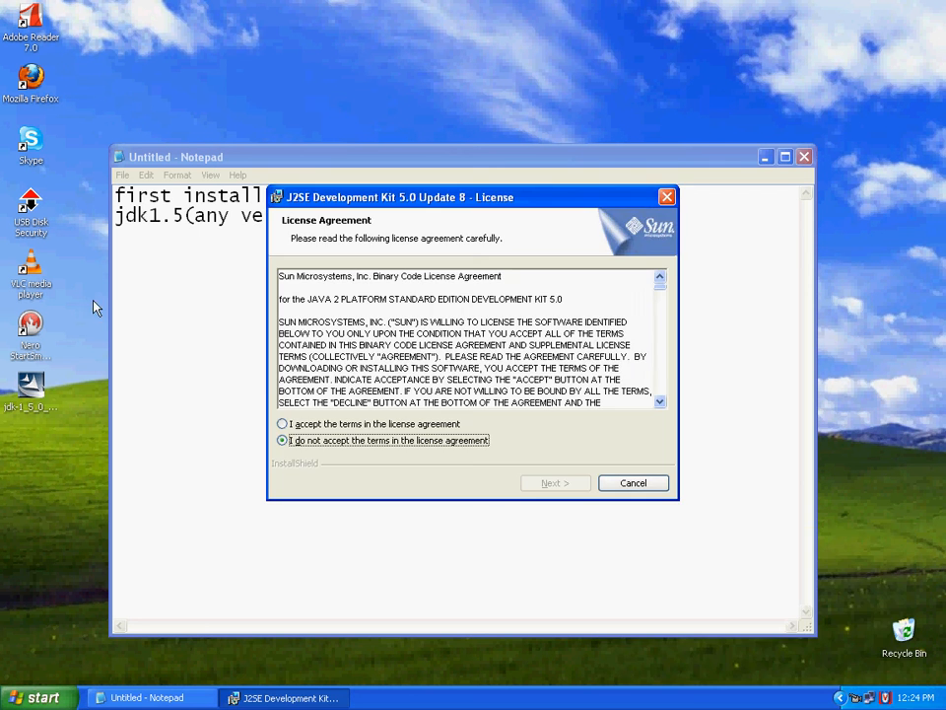
Accept the license agreement and keep the default development kit features.
{"action": "left_click", "coordinate": [284, 422]}
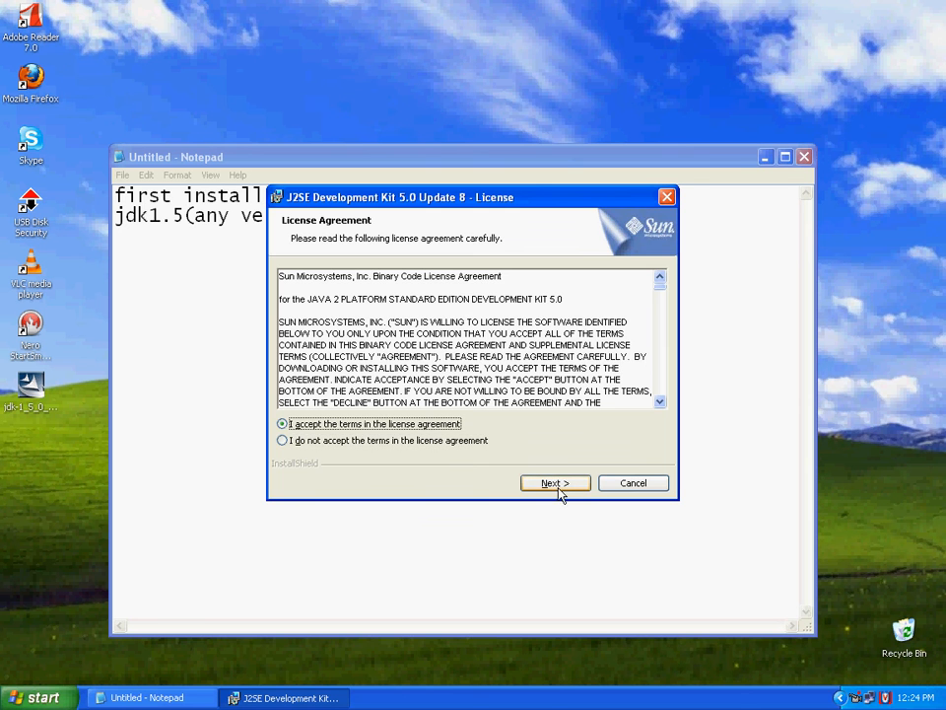
{"action": "left_click", "coordinate": [556, 481]}
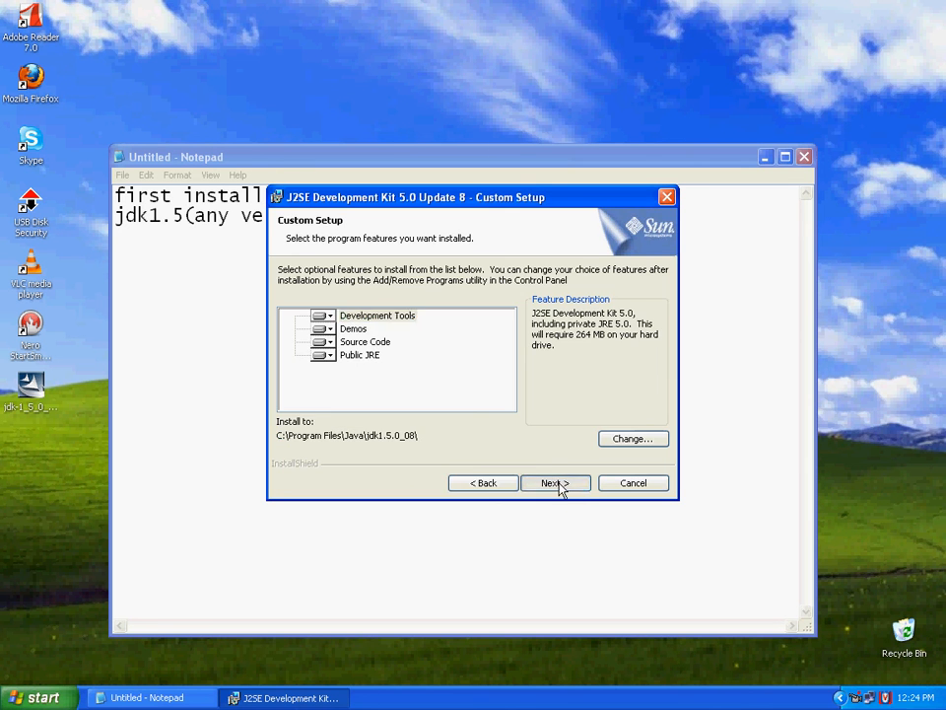
{"action": "left_click", "coordinate": [554, 481]}
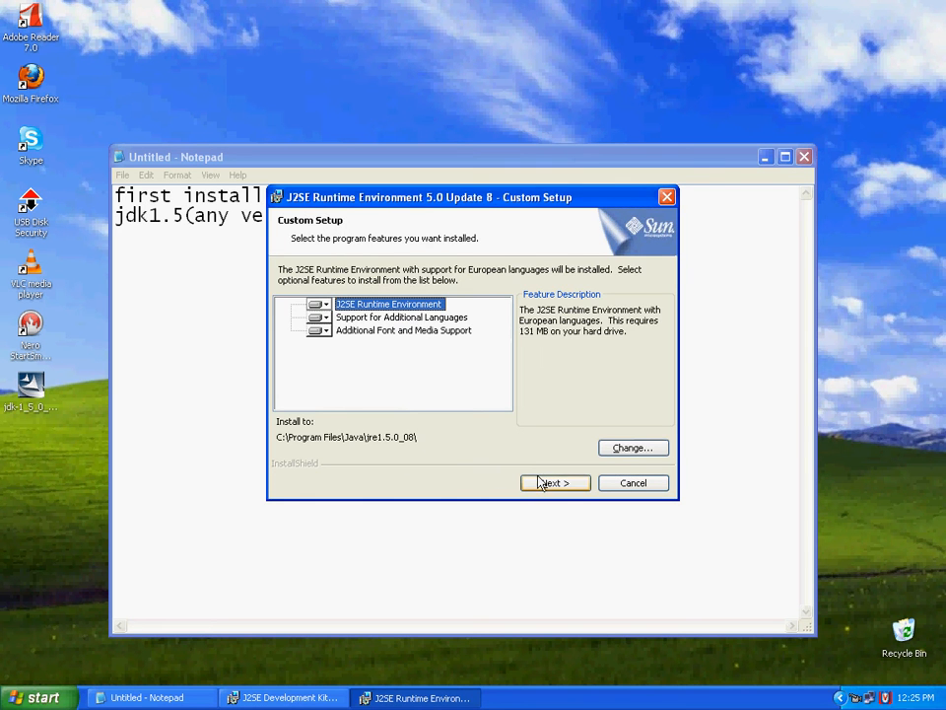
Keep default runtime features, register both browsers, and finish the JDK installation.
{"action": "left_click", "coordinate": [554, 481]}
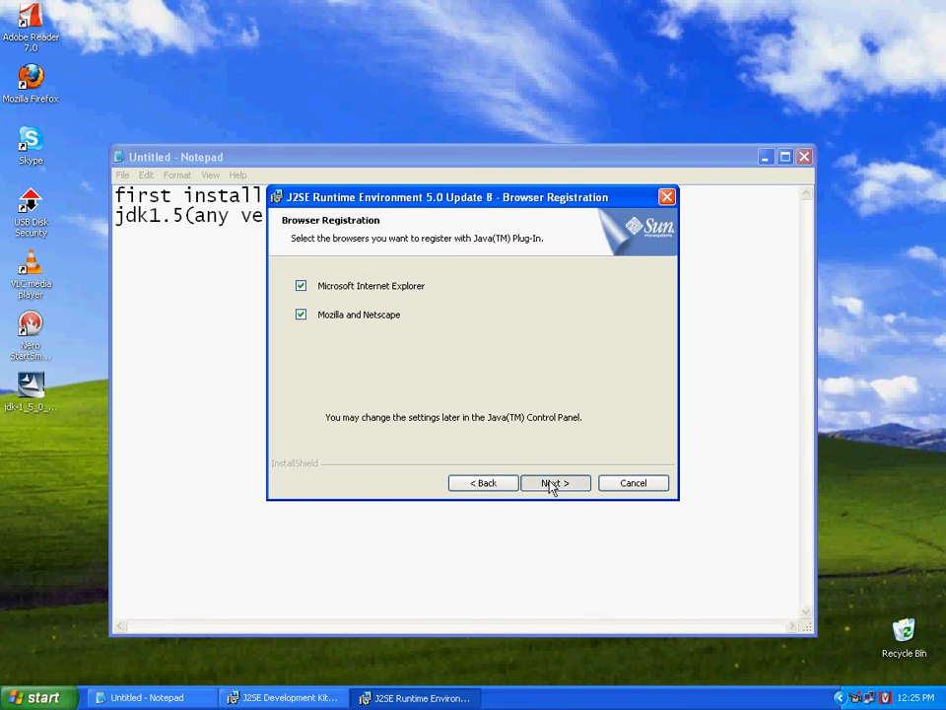
{"action": "left_click", "coordinate": [556, 481]}
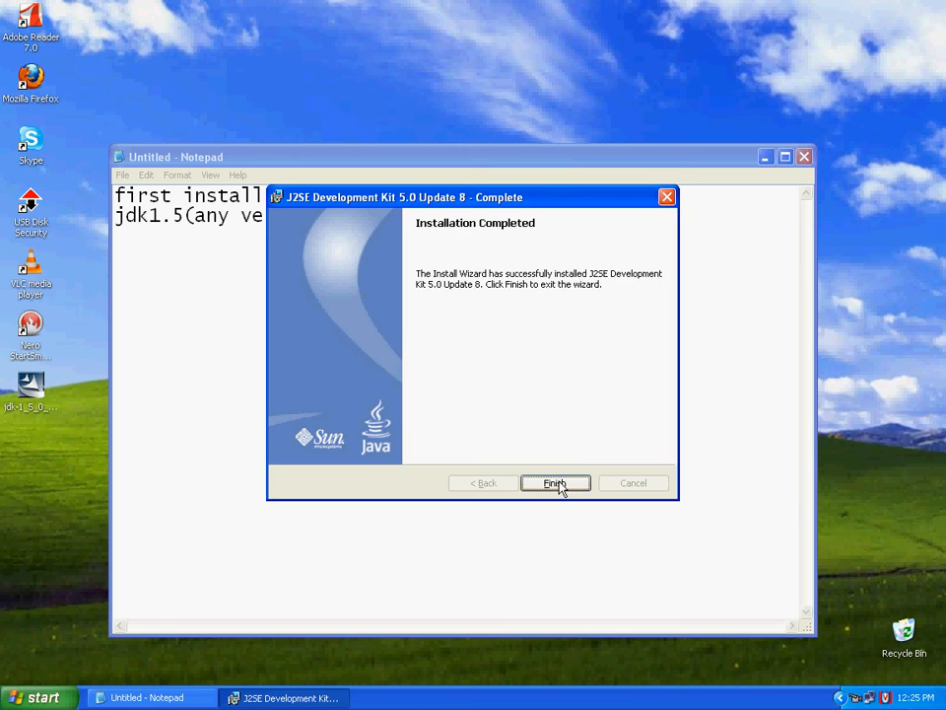
{"action": "left_click", "coordinate": [556, 483]}
{"action": "type", "text": "a"}
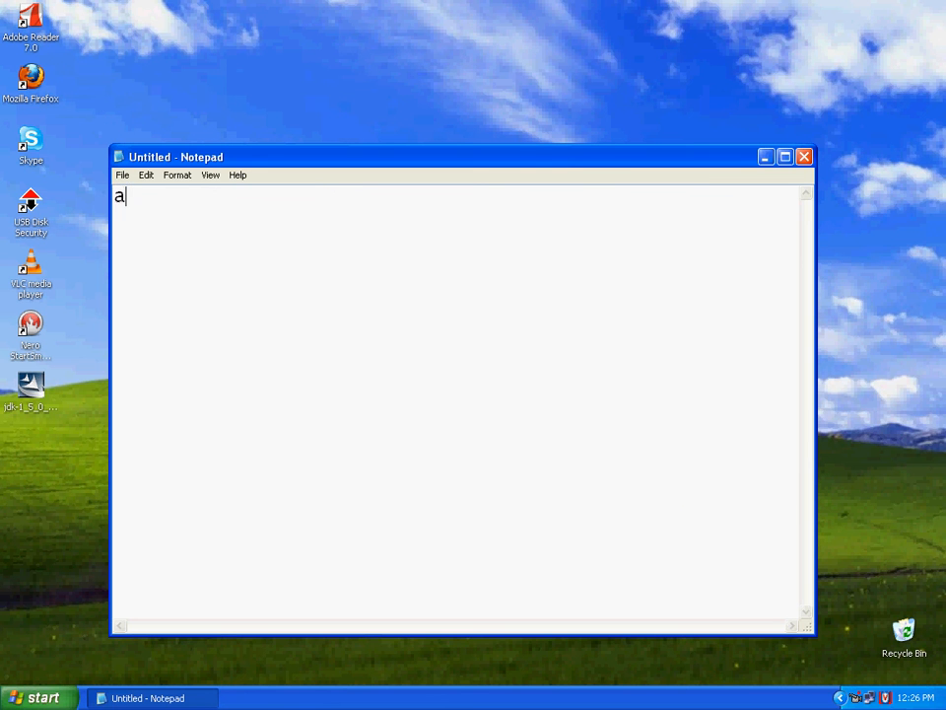
Write the reminder "after installed set the path" in the Notepad note.
{"action": "type", "text": "ftalled"}
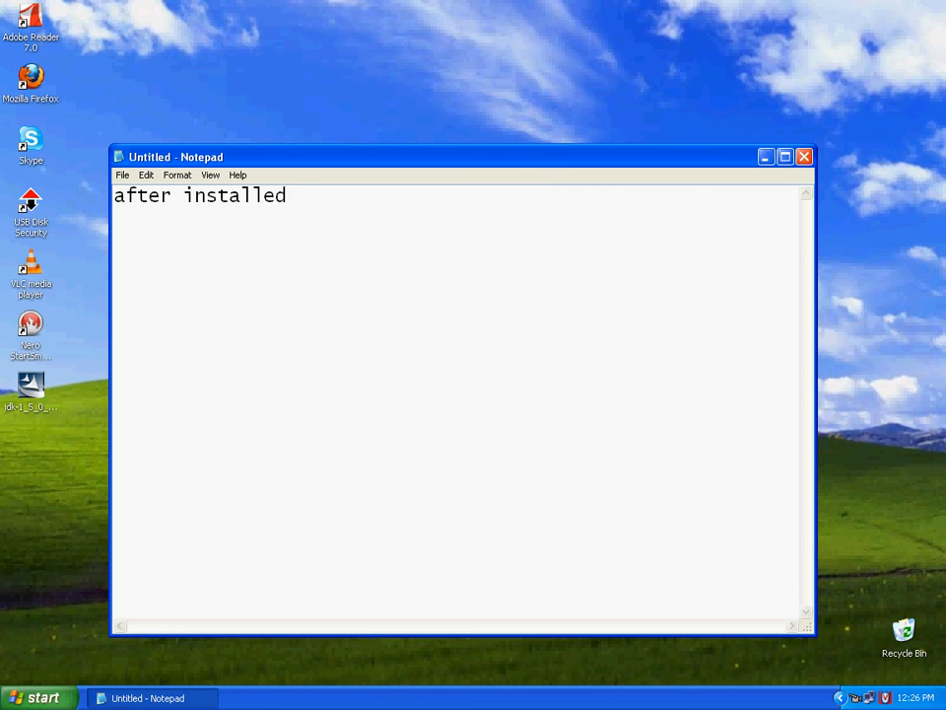
{"action": "mouse_move", "coordinate": [95, 461]}
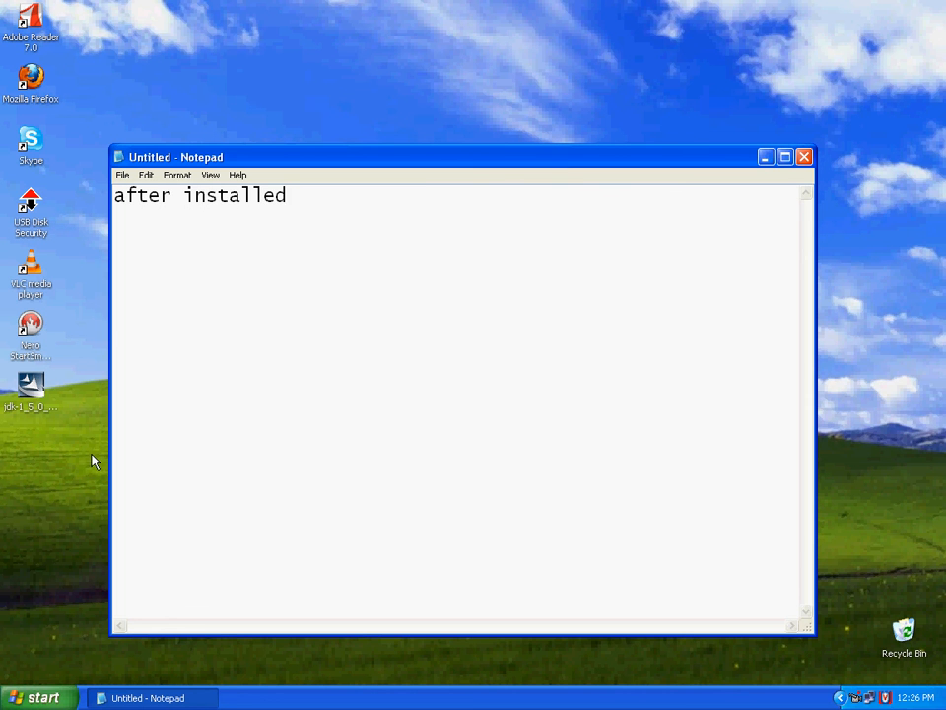
{"action": "type", "text": "set the"}
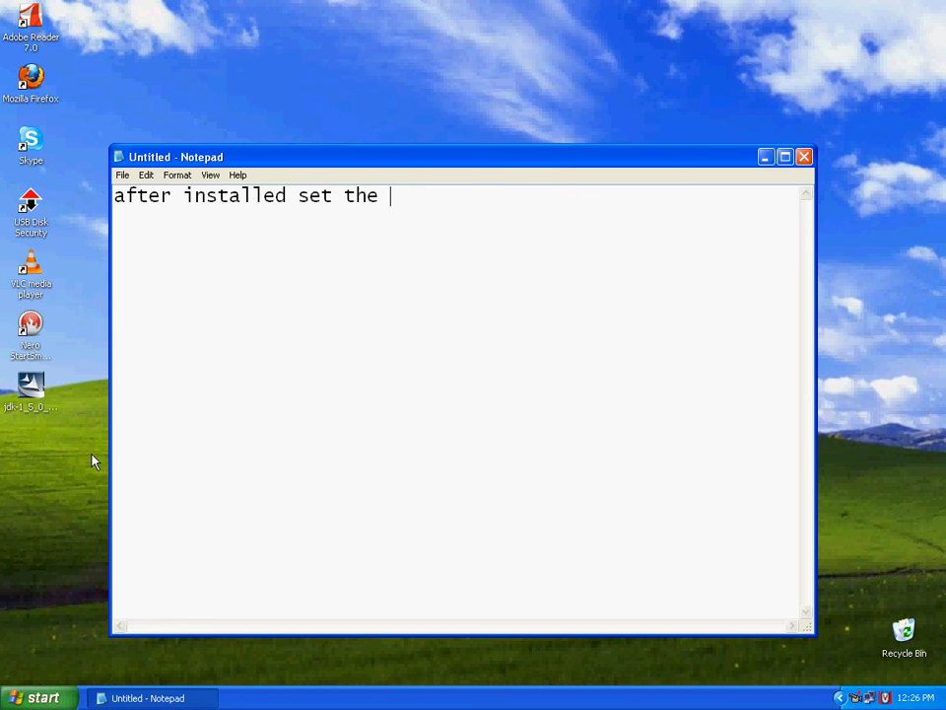
{"action": "type", "text": "path"}
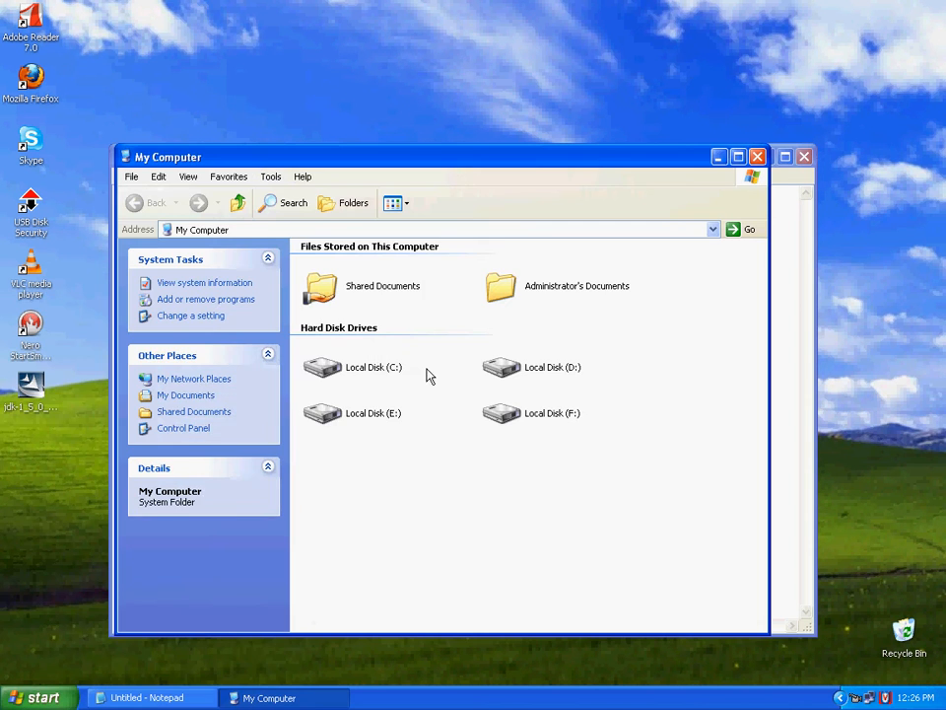
Browse Local Disk (C:) to the JDK bin folder and head toward My Computer's properties.
{"action": "double_click", "coordinate": [375, 367]}
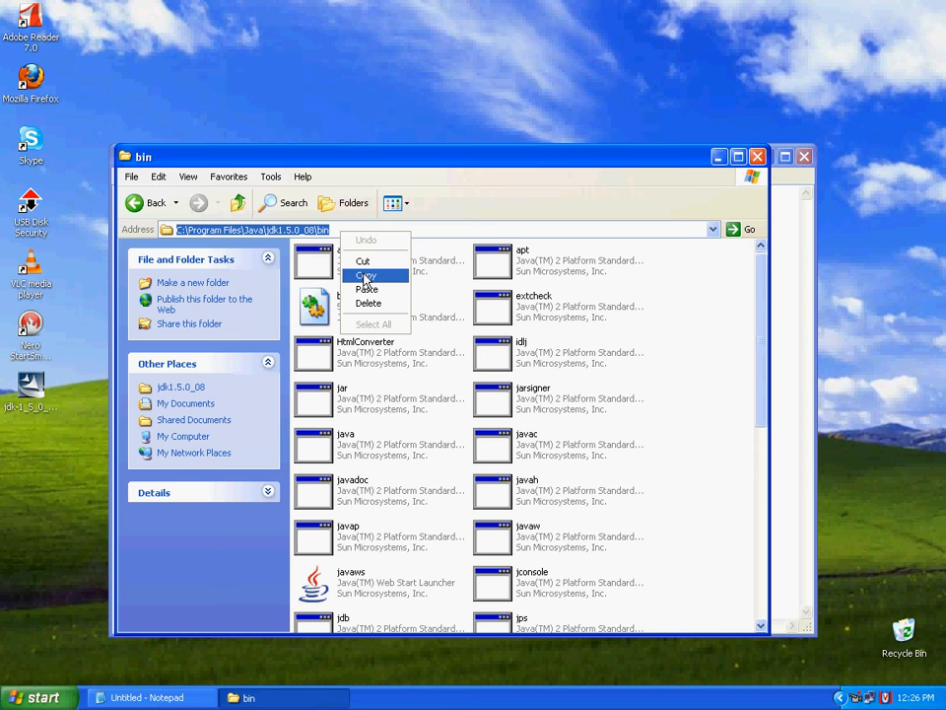
{"action": "left_click", "coordinate": [38, 698]}
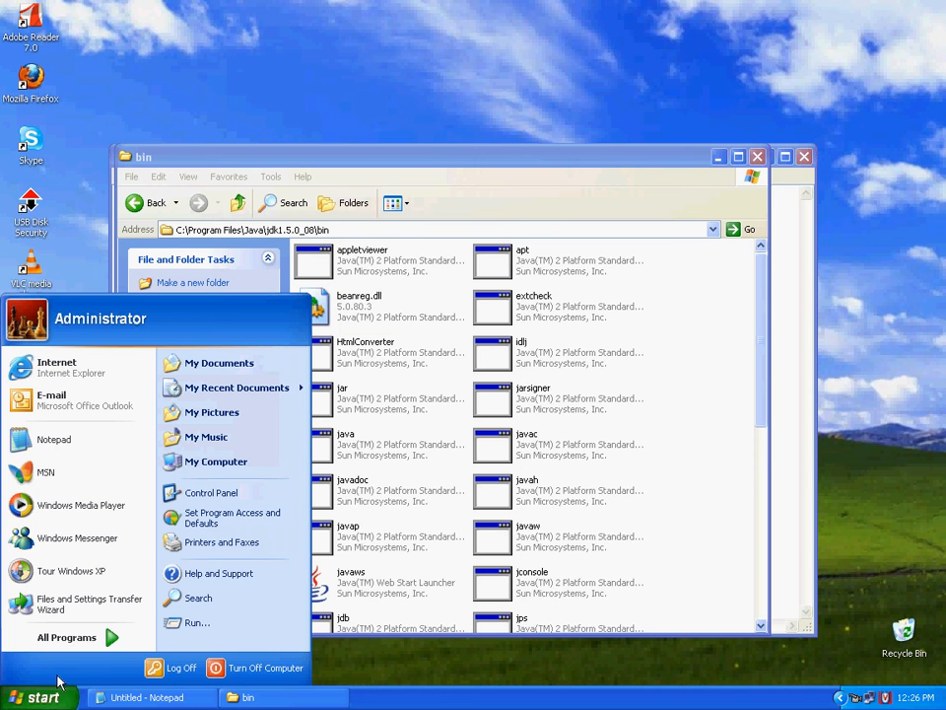
{"action": "mouse_move", "coordinate": [217, 462]}
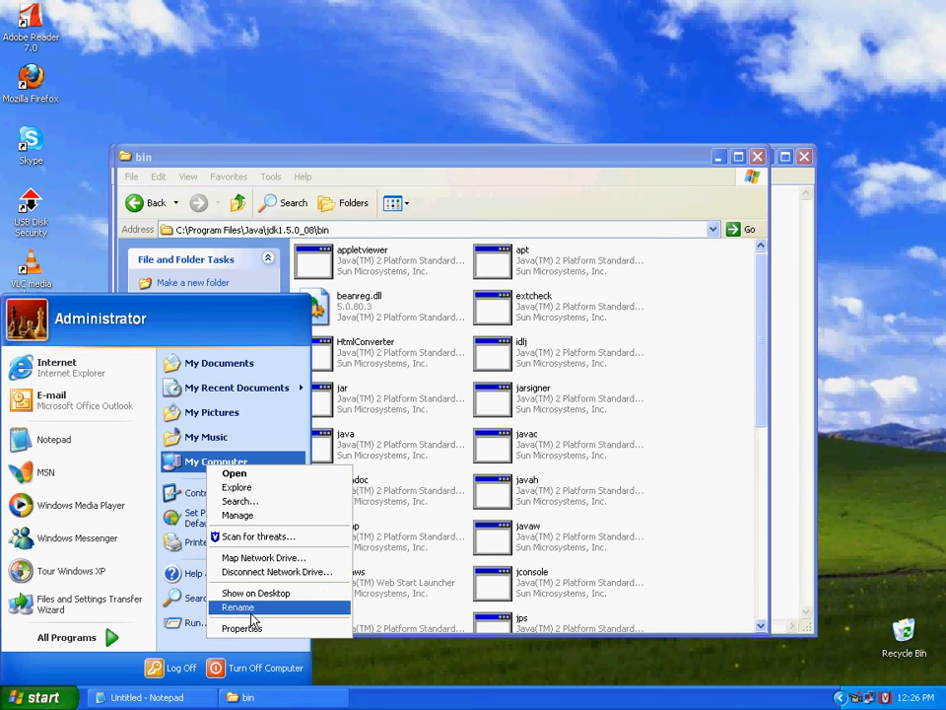
Add a user variable 'path' set to C:\Program Files\Java\jdk1.5.0_08\bin and apply it.
{"action": "left_click", "coordinate": [240, 627]}
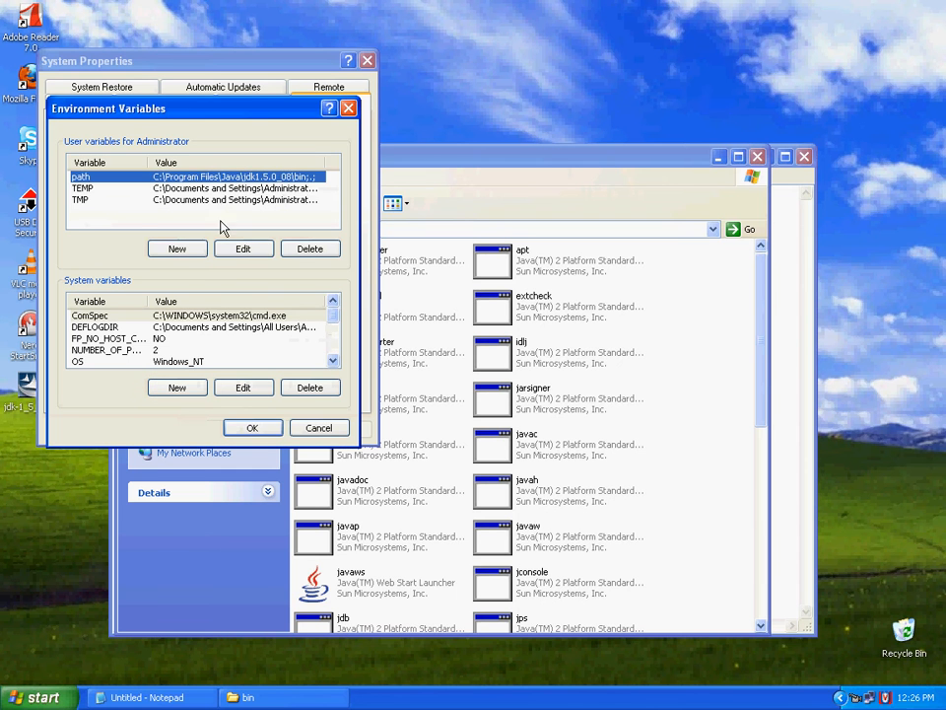
{"action": "left_click", "coordinate": [309, 248]}
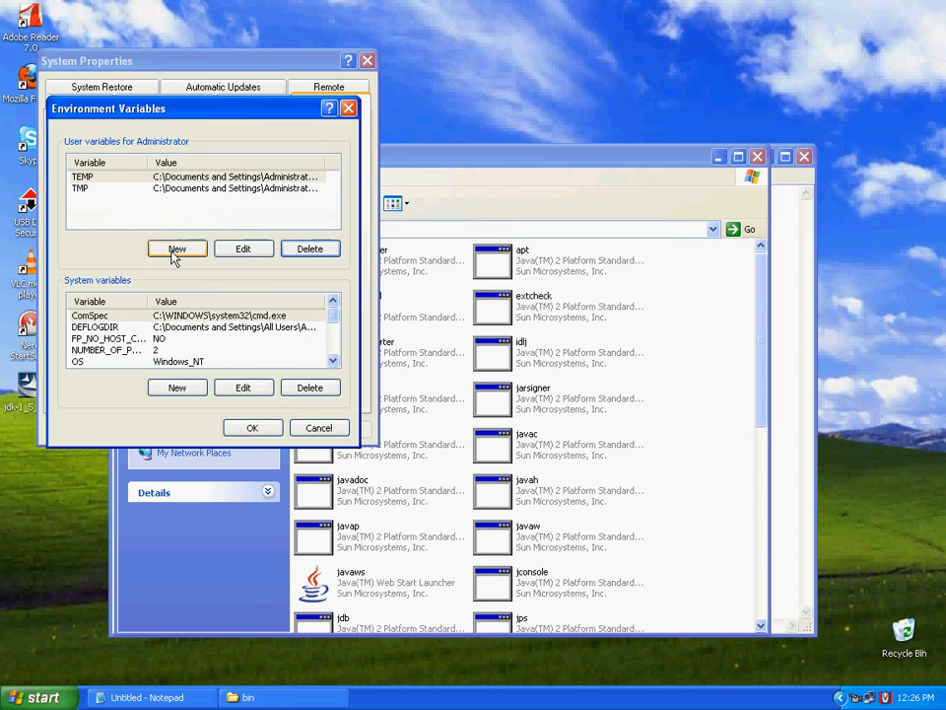
{"action": "left_click", "coordinate": [177, 248]}
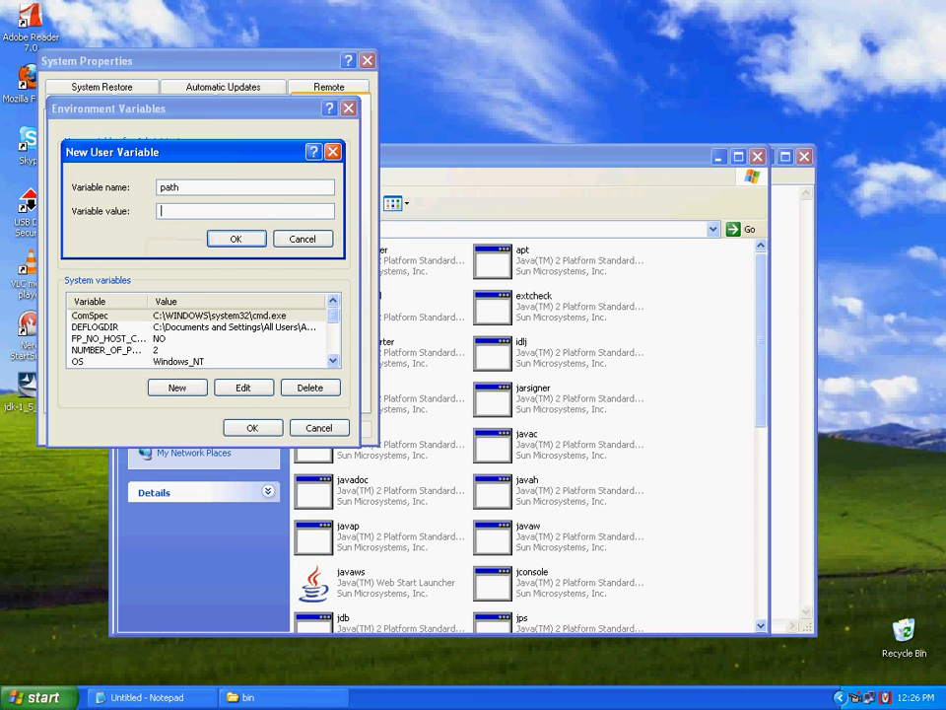
{"action": "type", "text": "C:\\Program Files\\Java\\jdk1.5.0_08\\bin"}
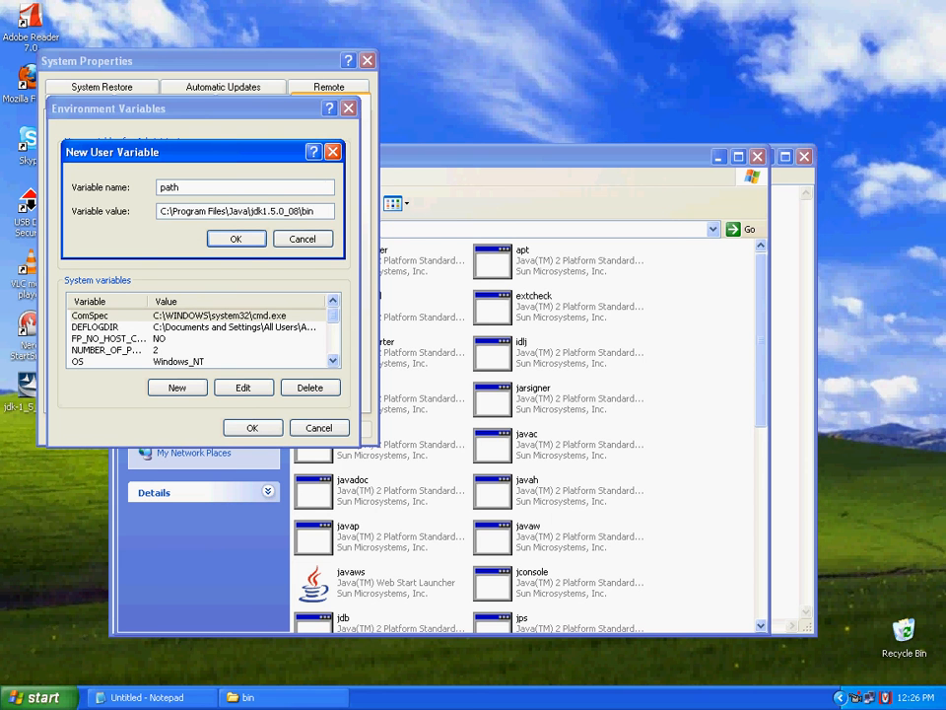
{"action": "left_click", "coordinate": [236, 239]}
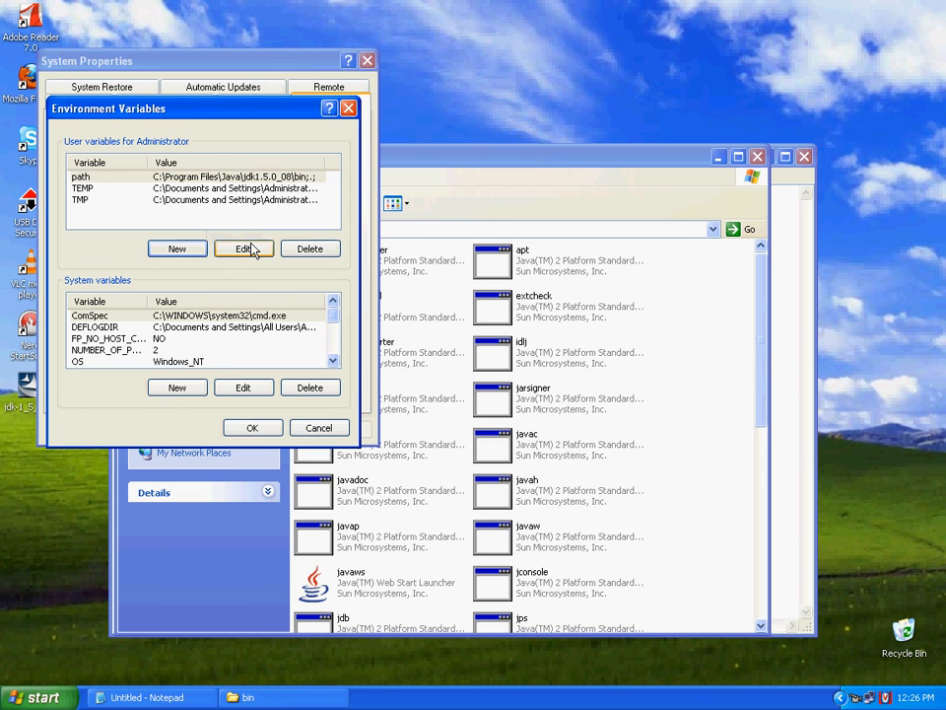
{"action": "left_click", "coordinate": [320, 426]}
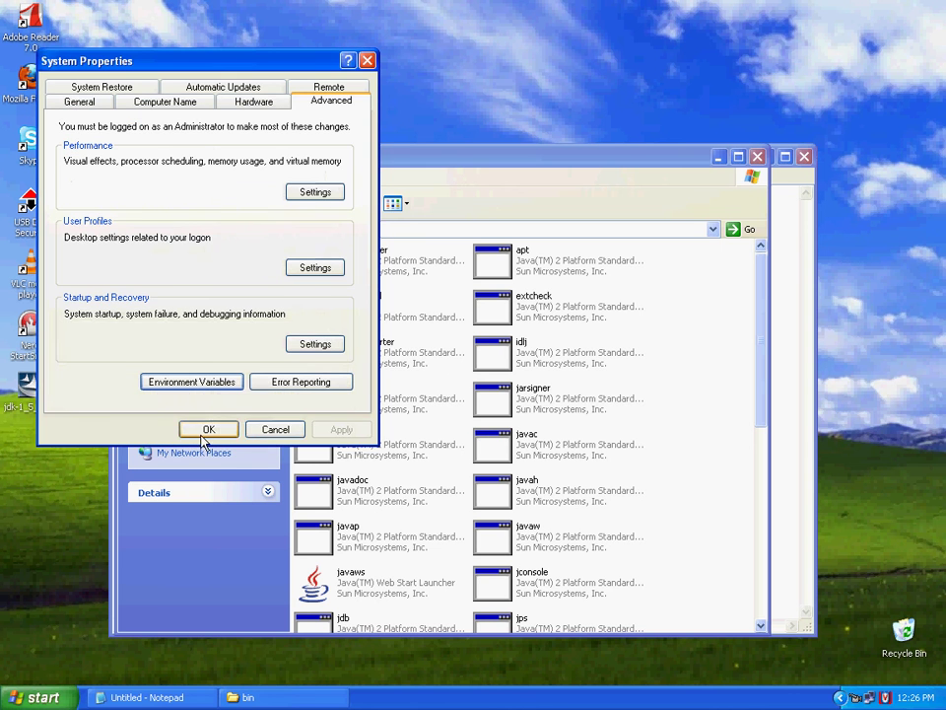
Close System Properties and start opening a Command Prompt.
{"action": "left_click", "coordinate": [209, 430]}
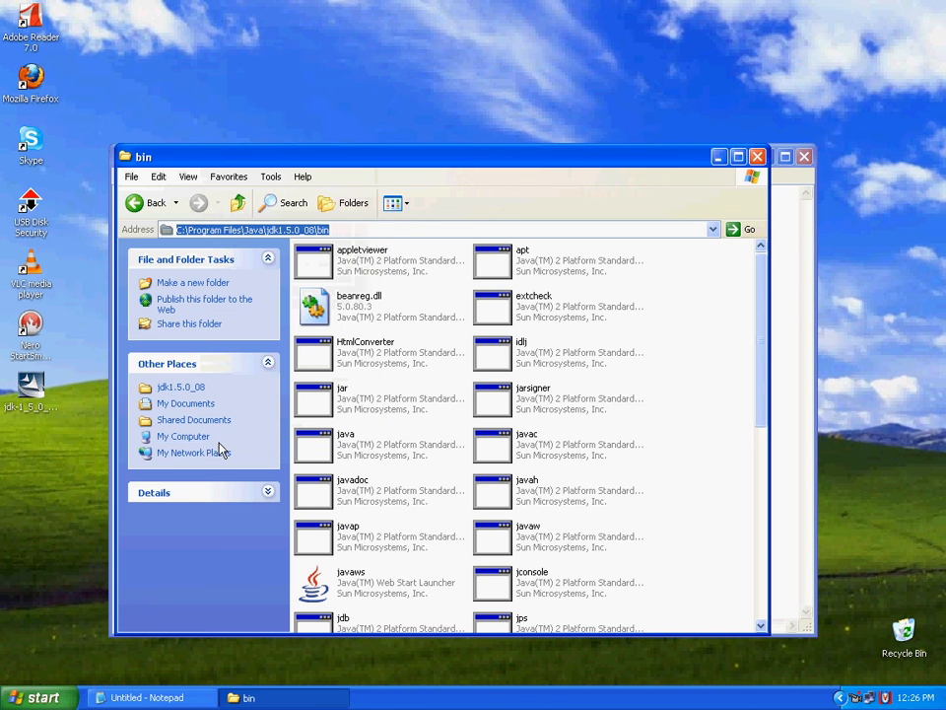
{"action": "mouse_move", "coordinate": [29, 698]}
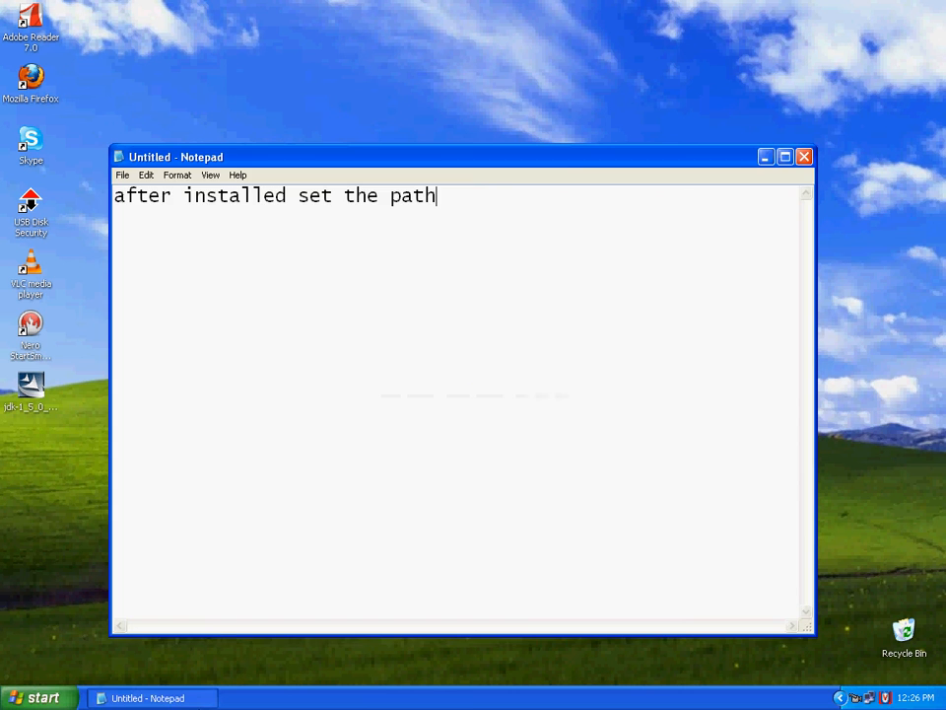
{"action": "left_click", "coordinate": [39, 698]}
{"action": "type", "text": "javac"}
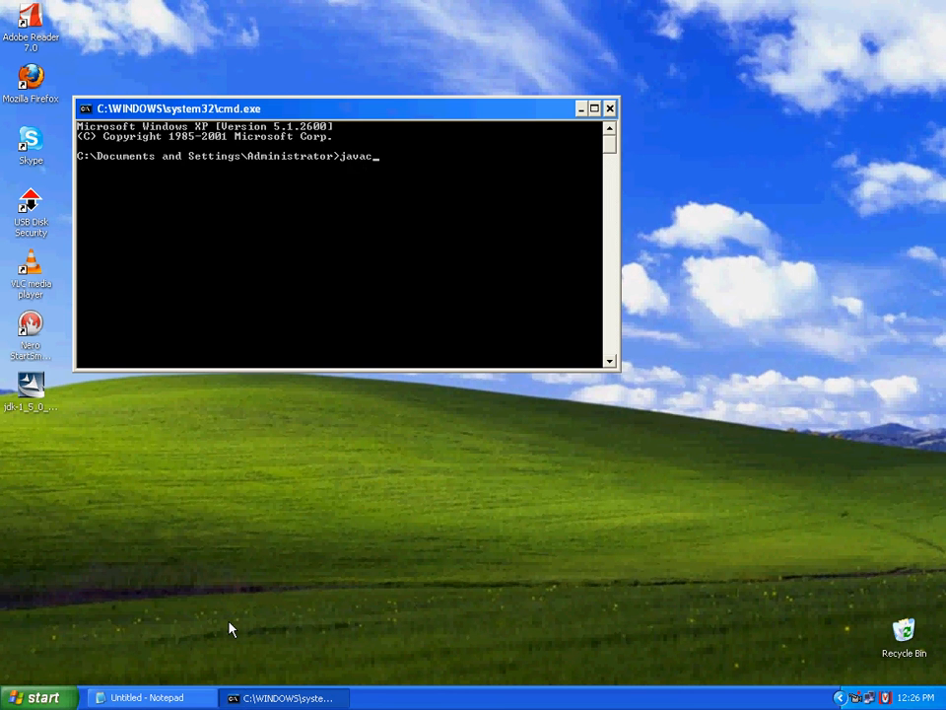
Run javac to confirm the compiler lists its usage options from the new path.
{"action": "key", "text": "Return"}
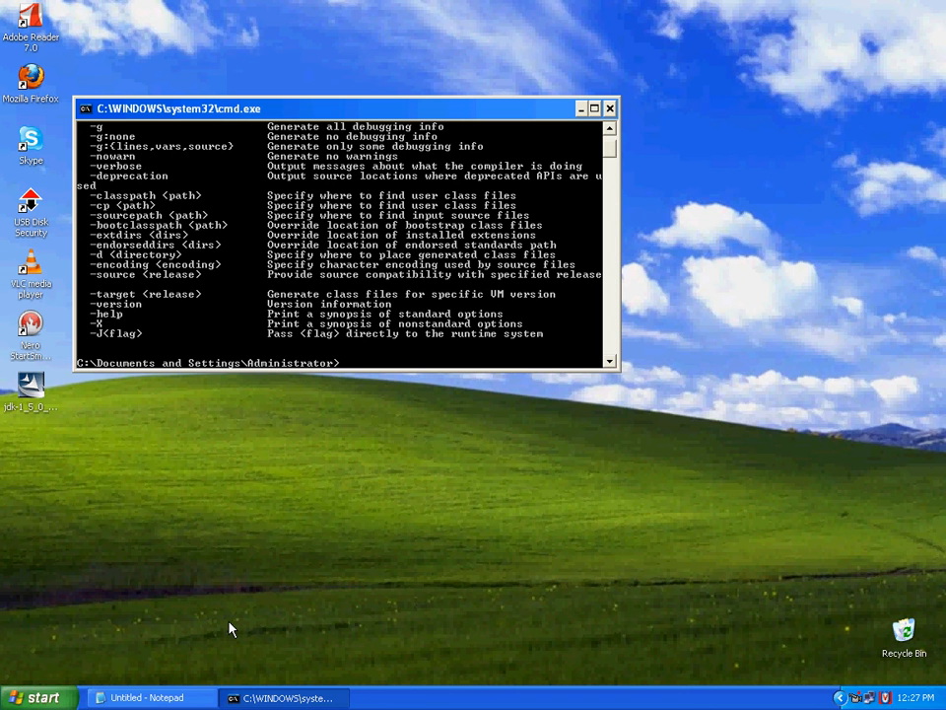
{"action": "mouse_move", "coordinate": [327, 629]}
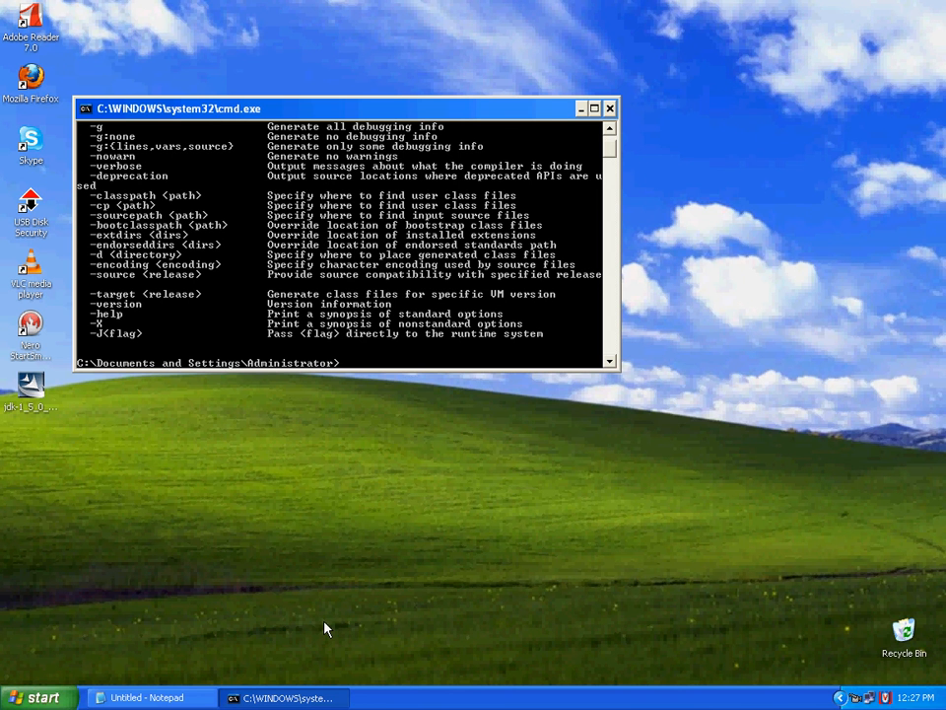
{"action": "mouse_move", "coordinate": [82, 698]}
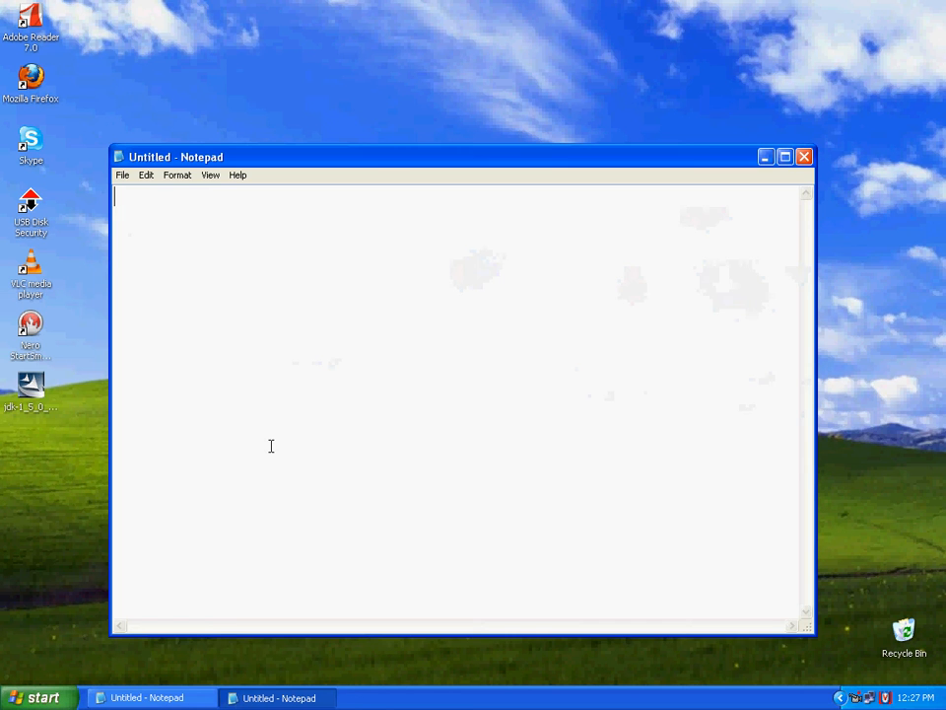
Write the java.io import, class abc, and its public static void main(String args[]) signature.
{"action": "type", "text": "import"}
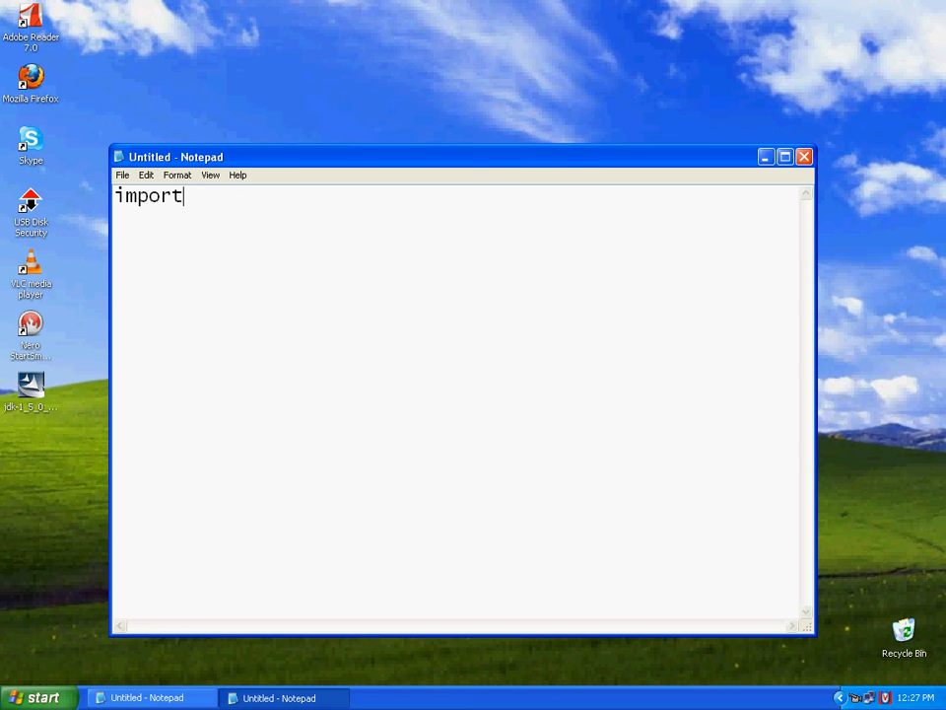
{"action": "type", "text": "java.io."}
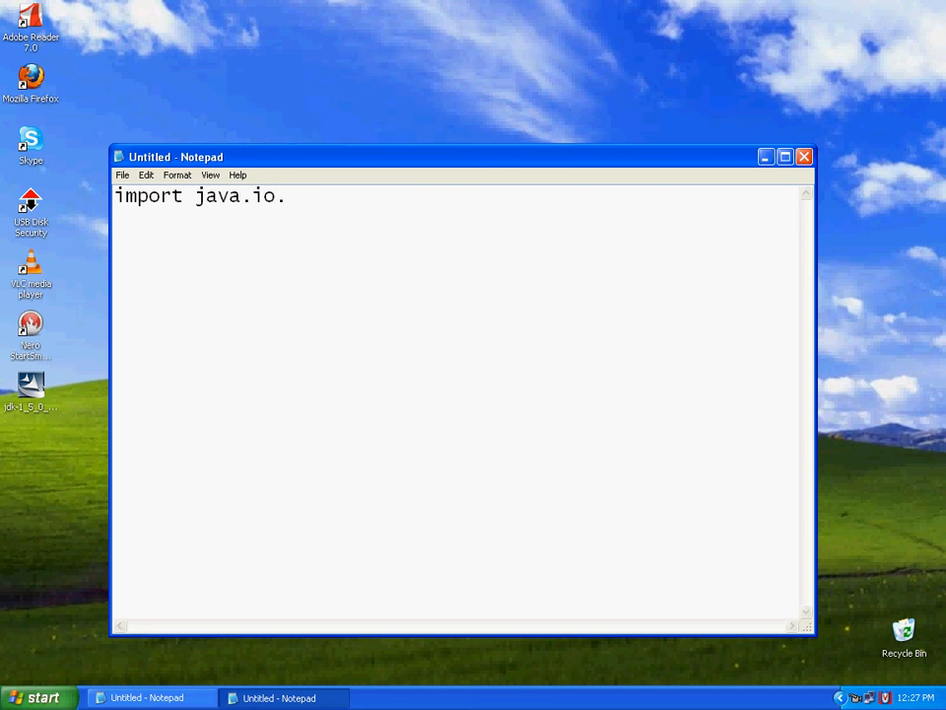
{"action": "type", "text": "*;"}
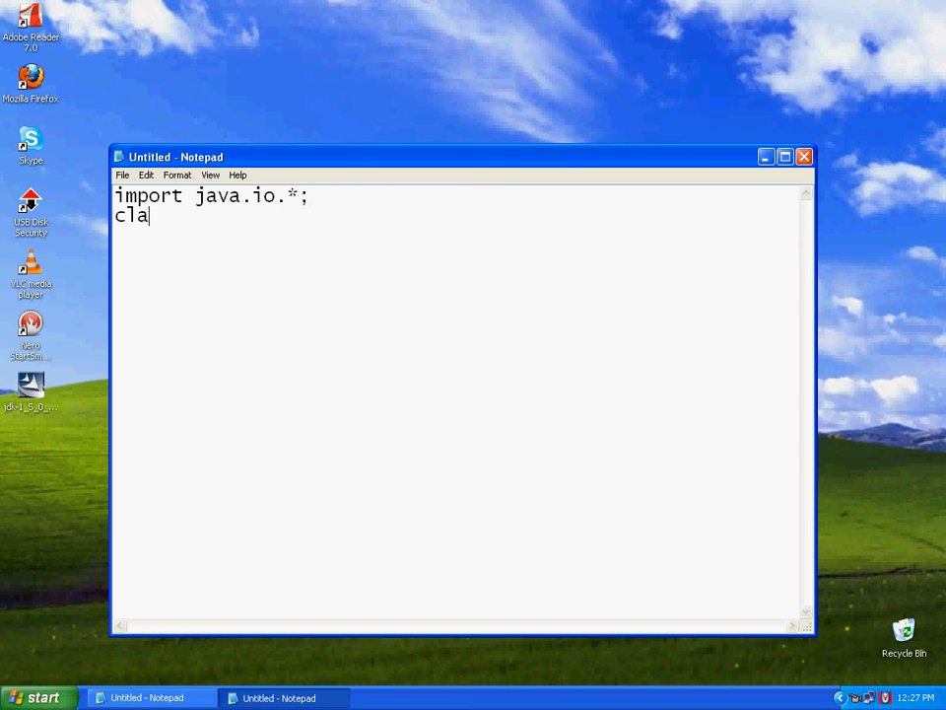
{"action": "type", "text": "ss abc"}
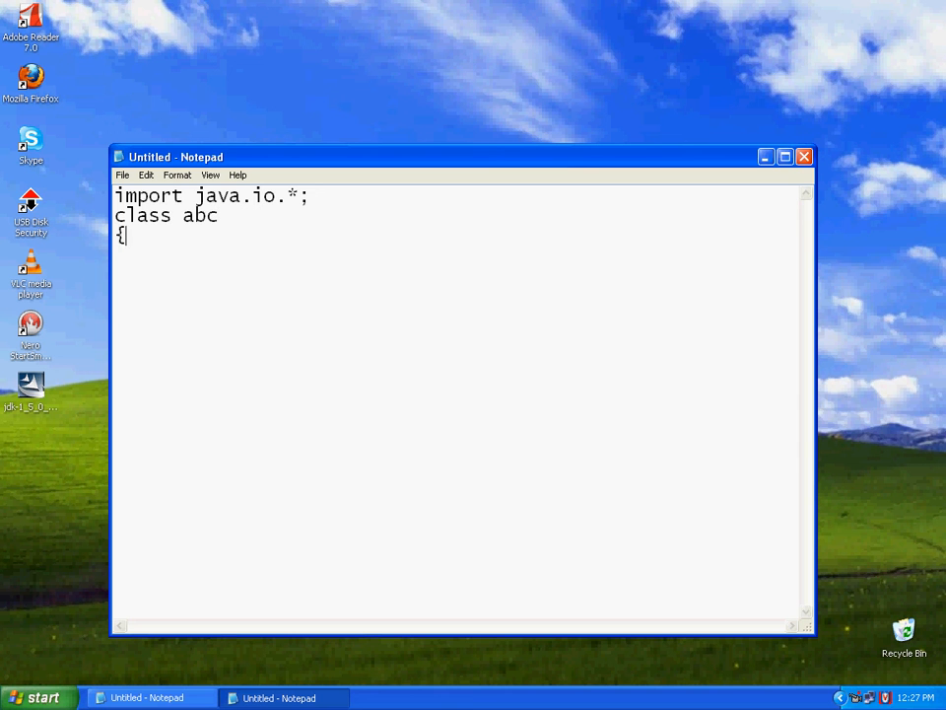
{"action": "type", "text": "pu"}
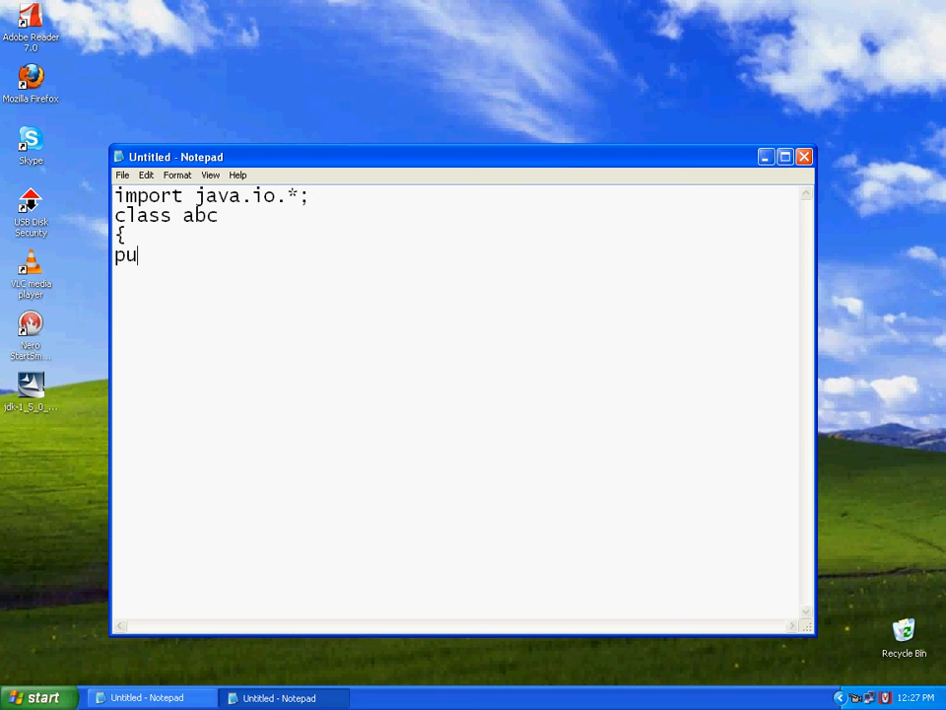
{"action": "type", "text": "blic"}
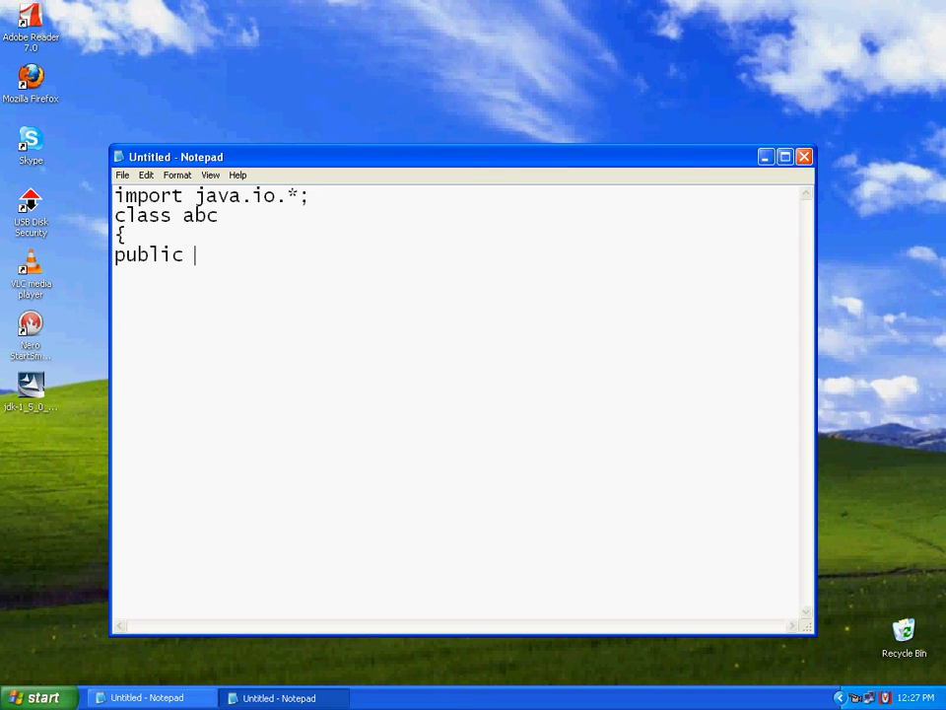
{"action": "type", "text": "static void"}
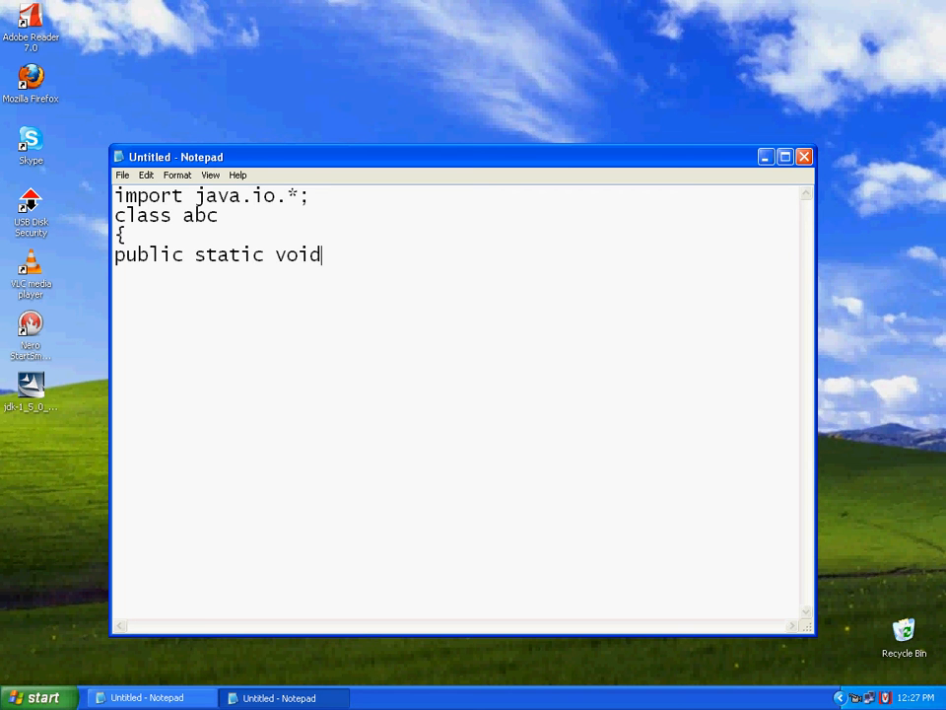
{"action": "type", "text": "main("}
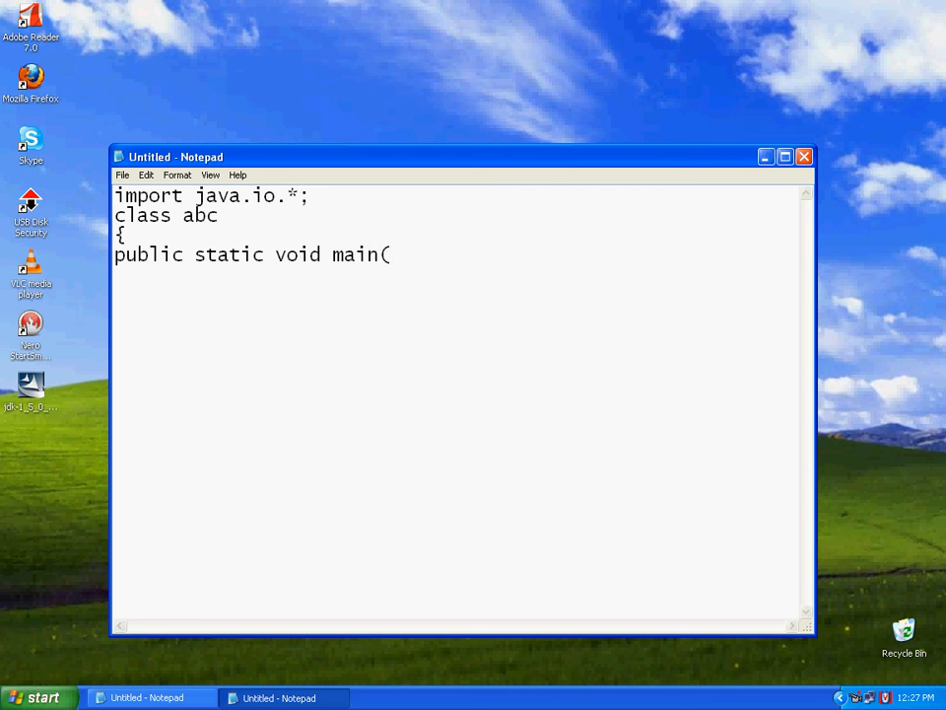
{"action": "type", "text": "String args"}
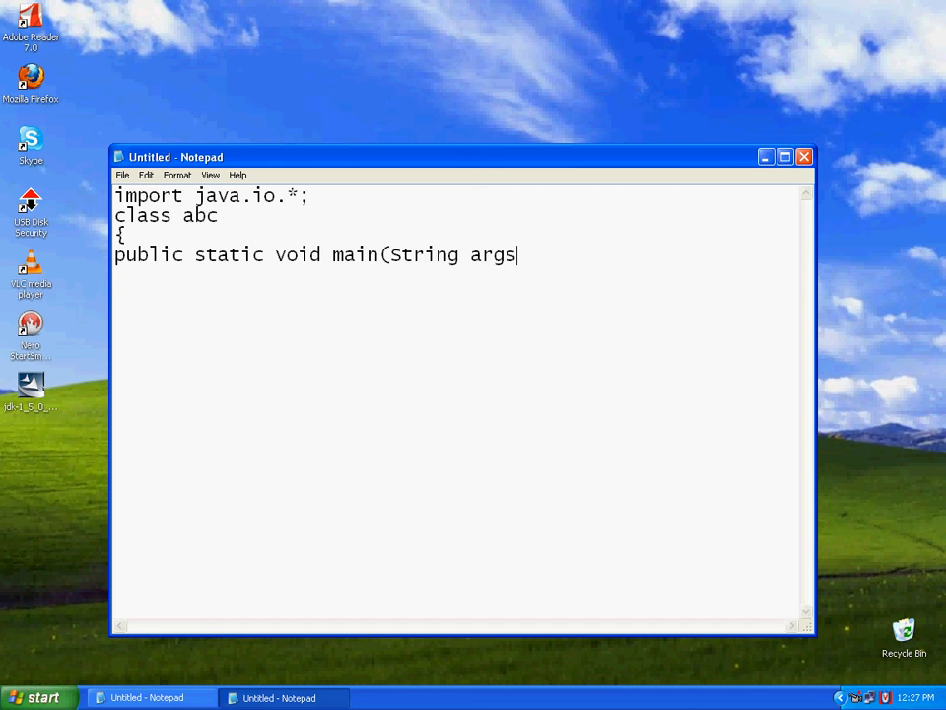
{"action": "type", "text": "[])"}
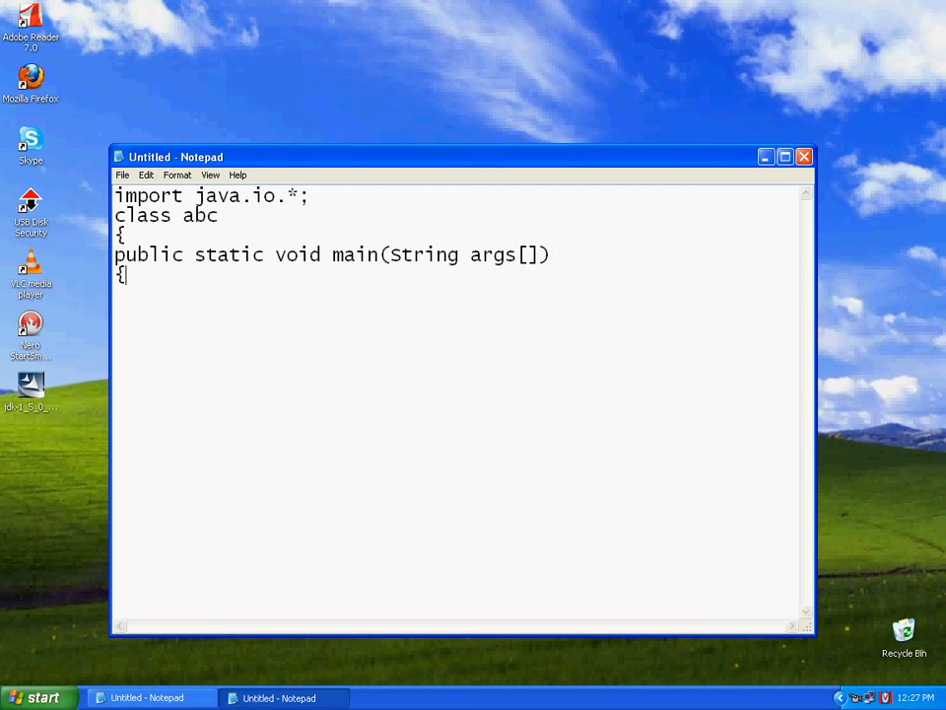
Add the statement System.out.println("hai...."); inside main.
{"action": "type", "text": "System"}
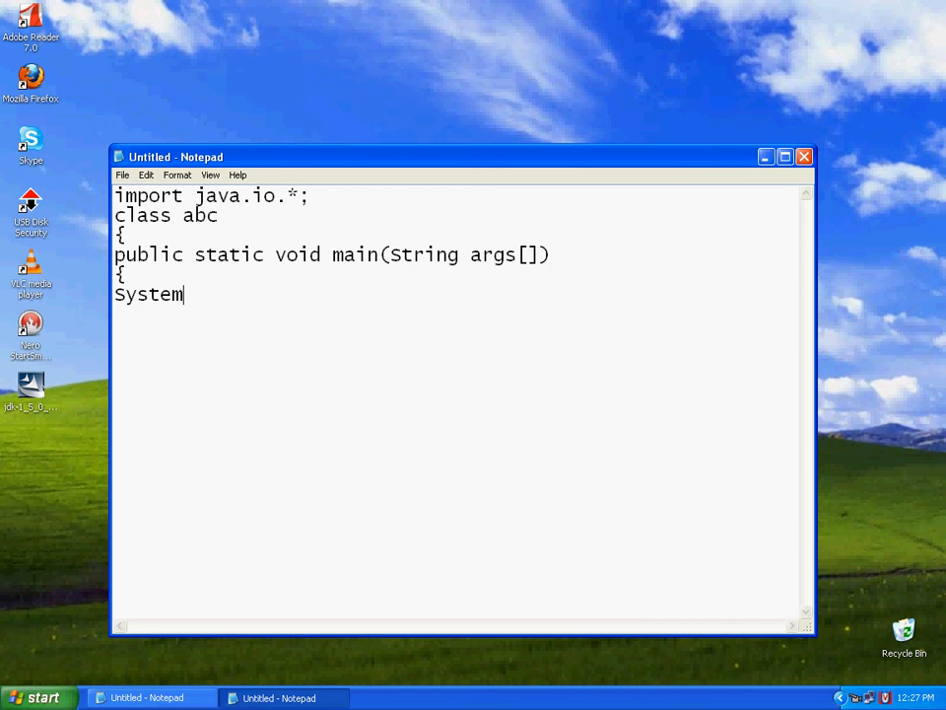
{"action": "type", "text": ".out"}
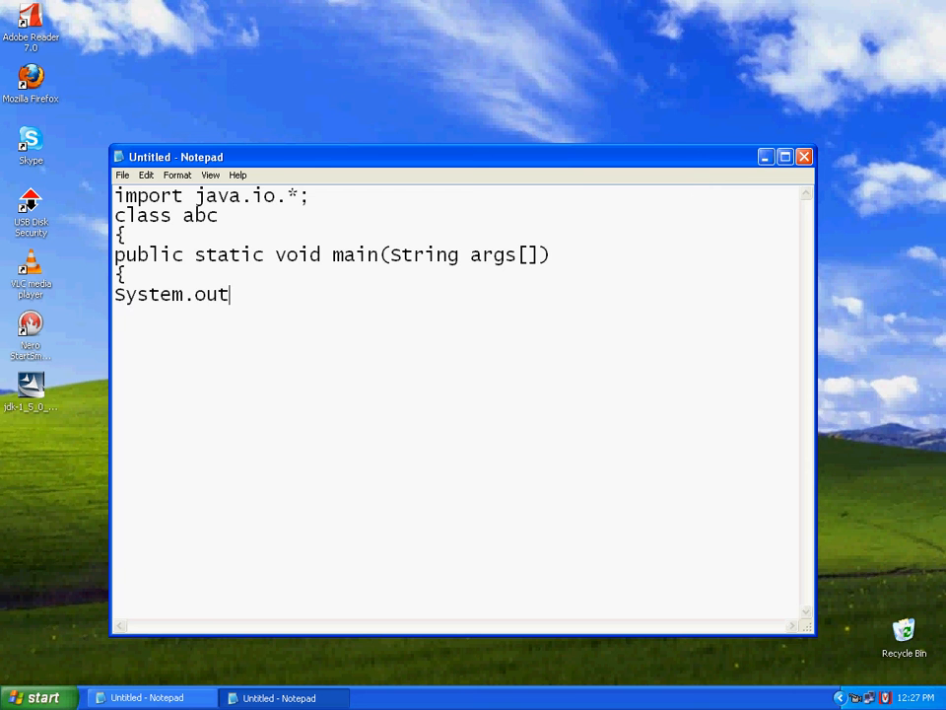
{"action": "type", "text": ".prinl"}
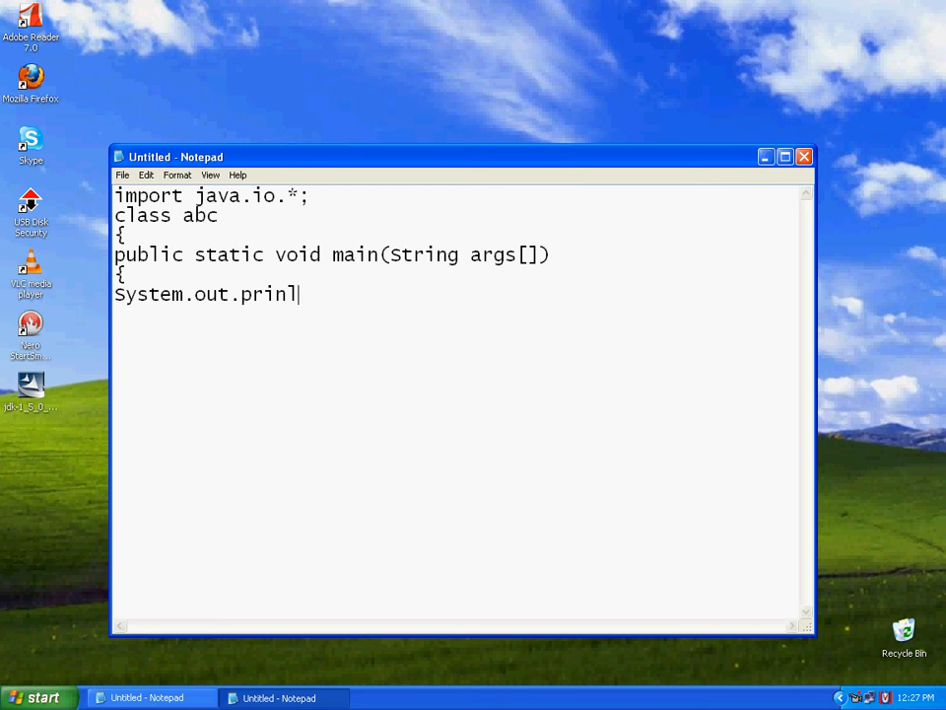
{"action": "type", "text": "ln("}
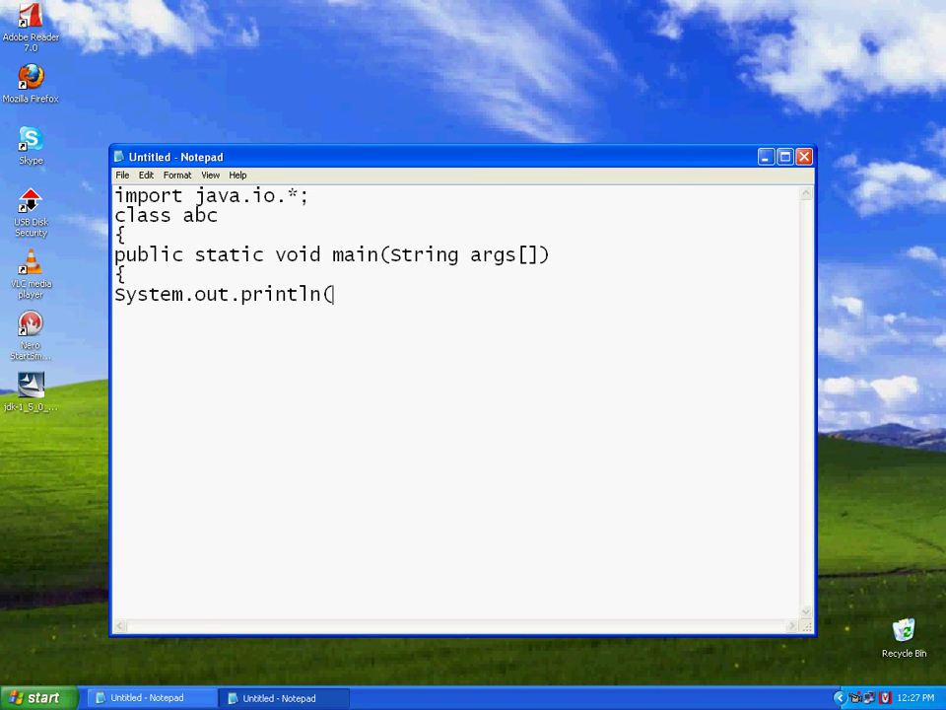
{"action": "type", "text": "\""}
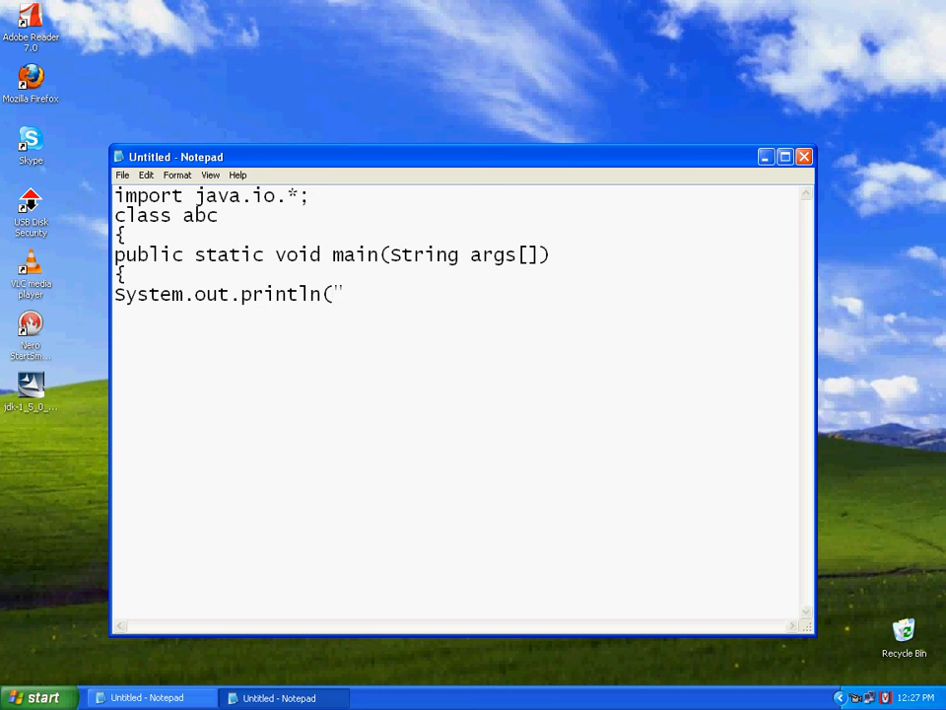
{"action": "type", "text": "hai....\""}
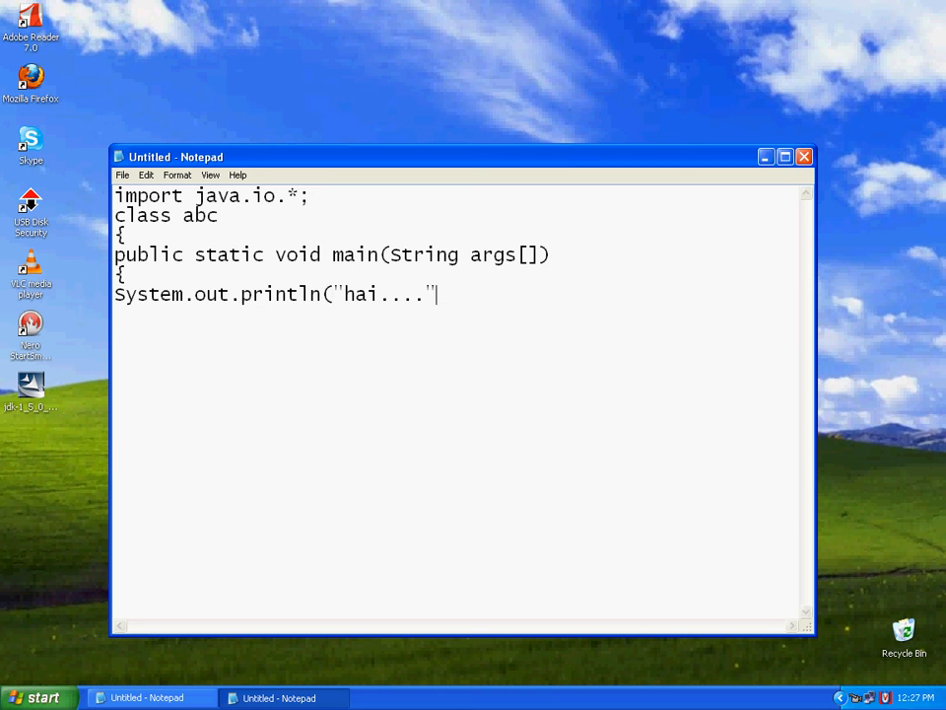
{"action": "type", "text": ");"}
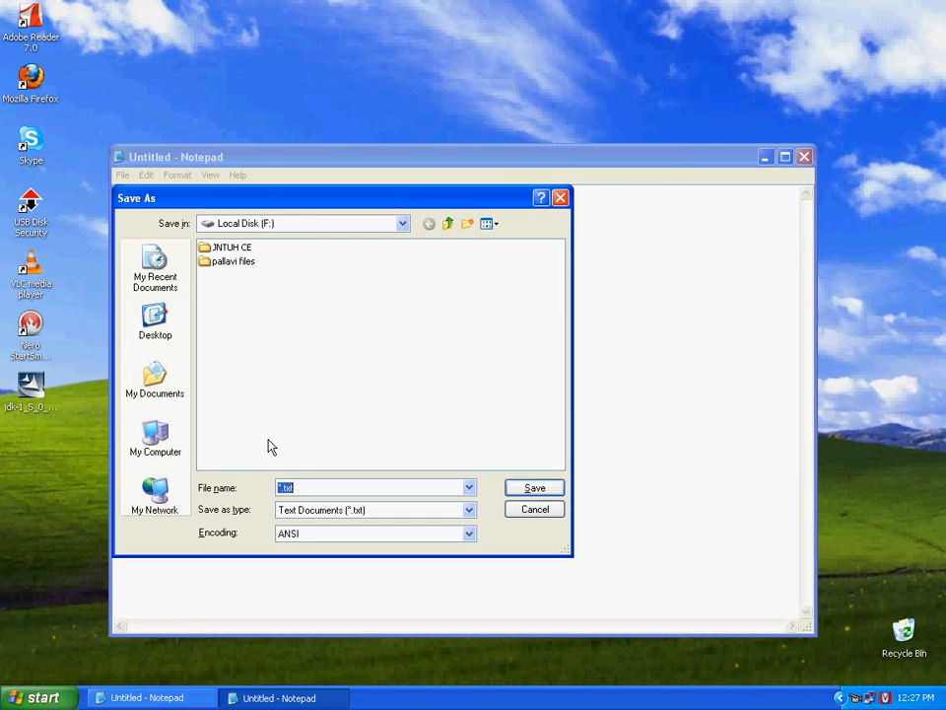
Save the program as abc.java with type All Files on Local Disk (D:).
{"action": "type", "text": "abc.java"}
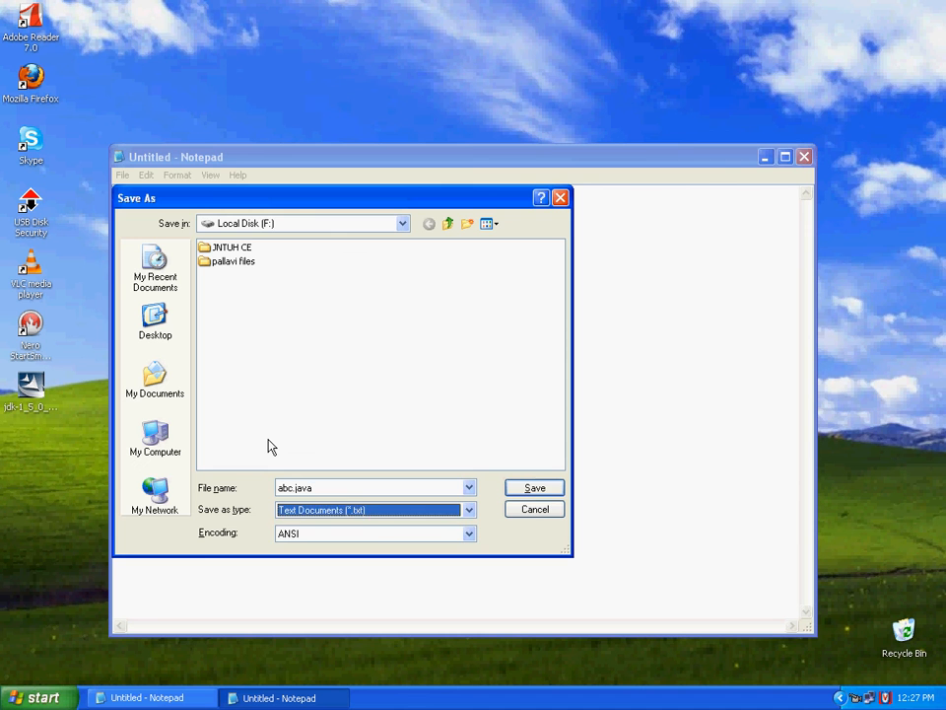
{"action": "left_click", "coordinate": [374, 508]}
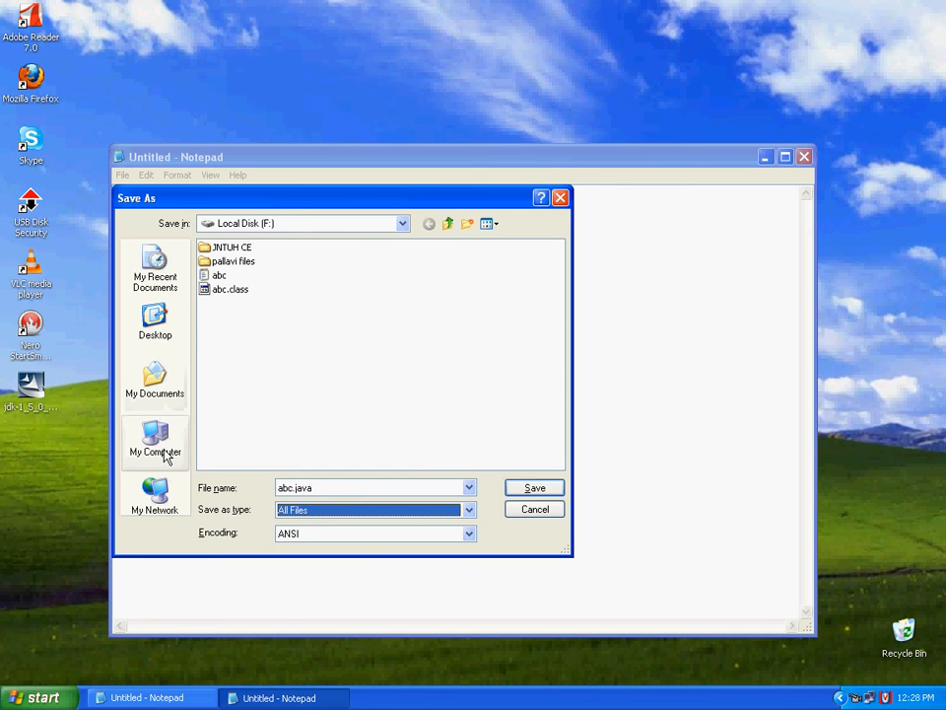
{"action": "left_click", "coordinate": [154, 442]}
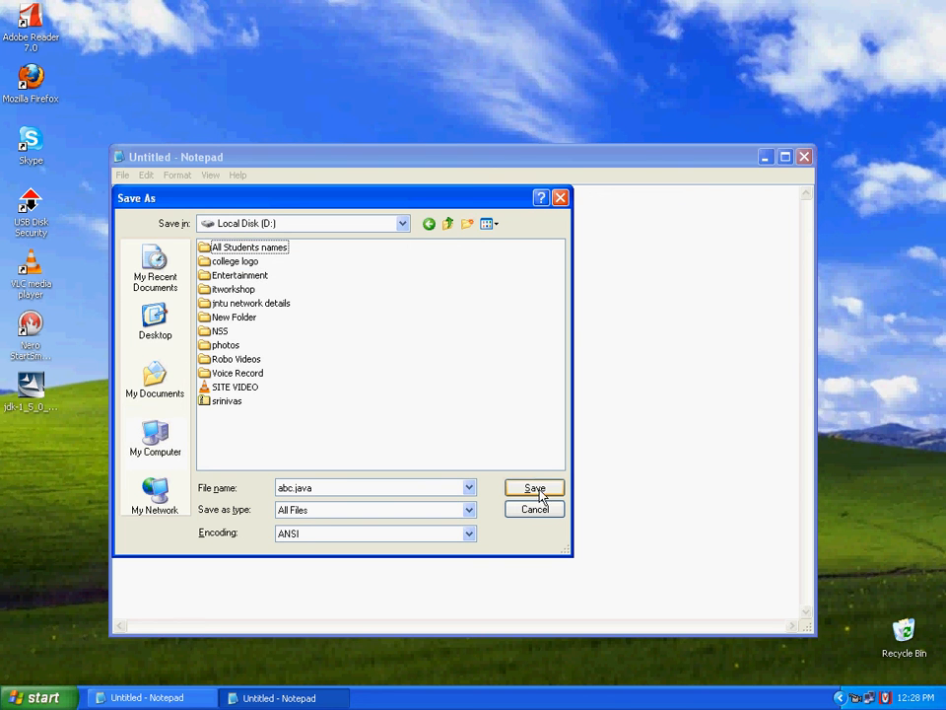
{"action": "left_click", "coordinate": [534, 489]}
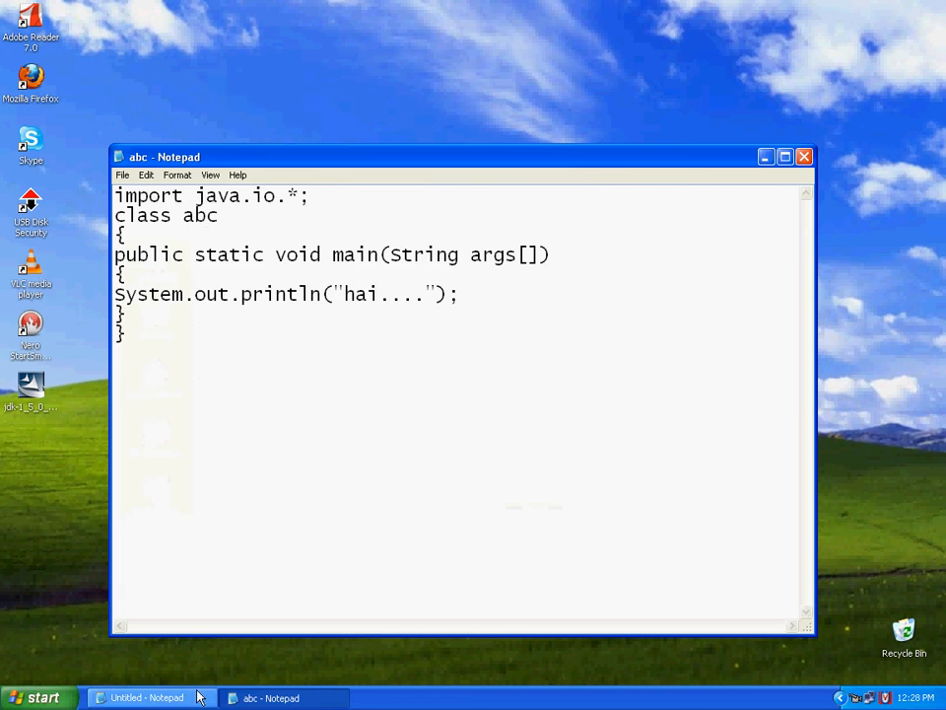
Write the note "so you can save java program on any directory and run" in the untitled document.
{"action": "left_click", "coordinate": [148, 697]}
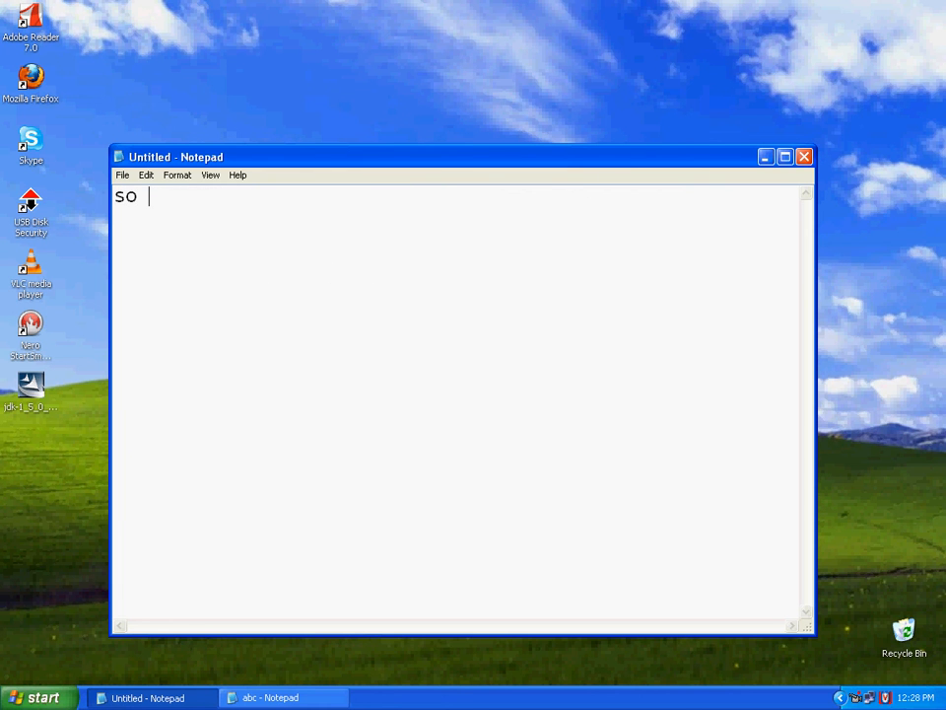
{"action": "type", "text": "you can"}
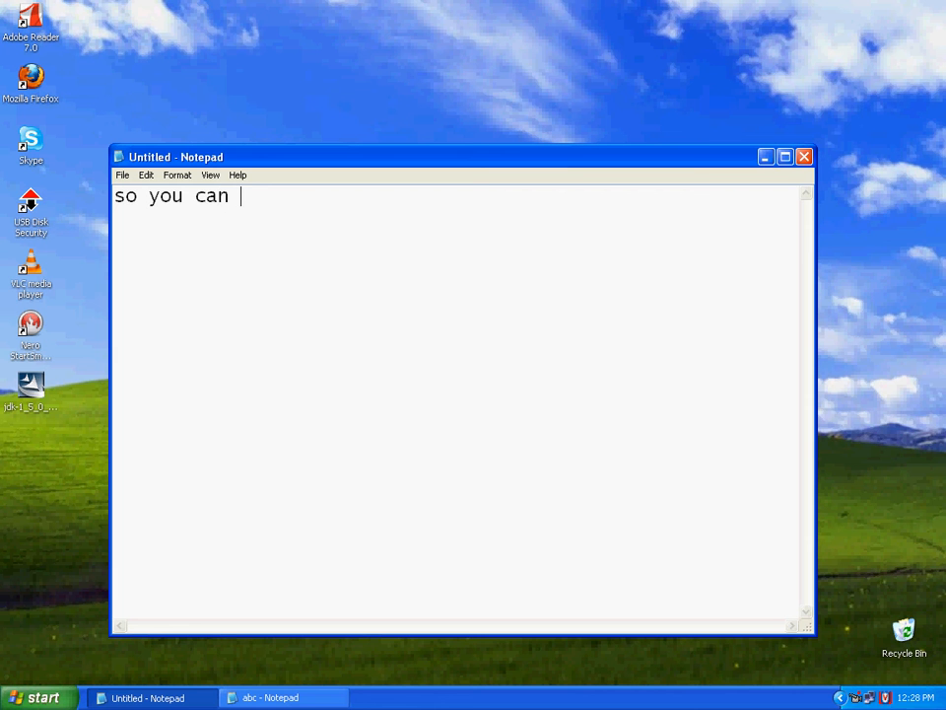
{"action": "type", "text": "save java"}
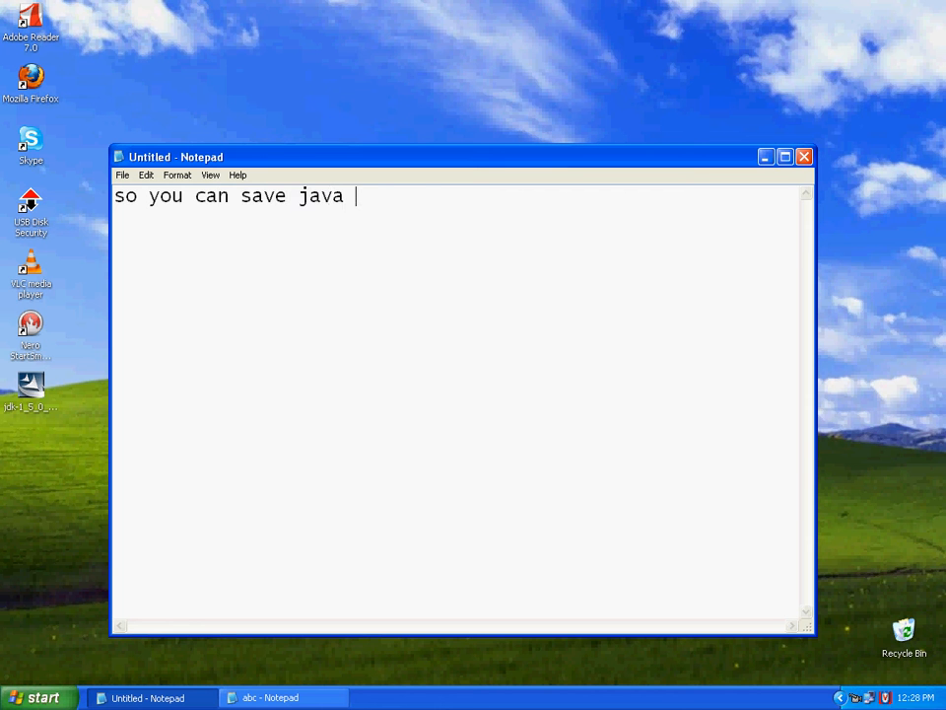
{"action": "type", "text": "program"}
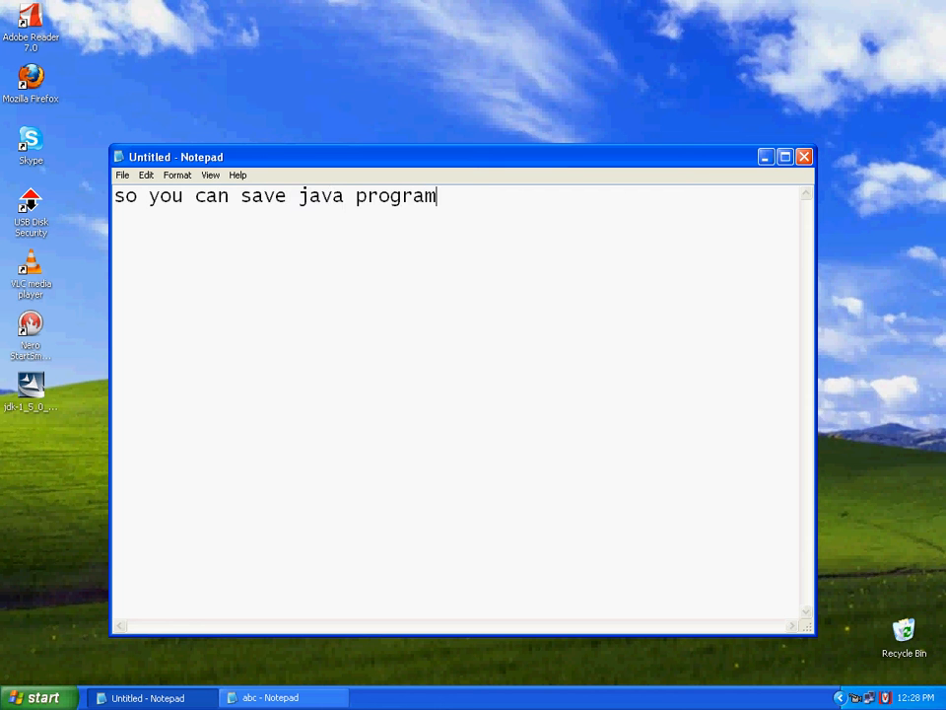
{"action": "type", "text": "on an"}
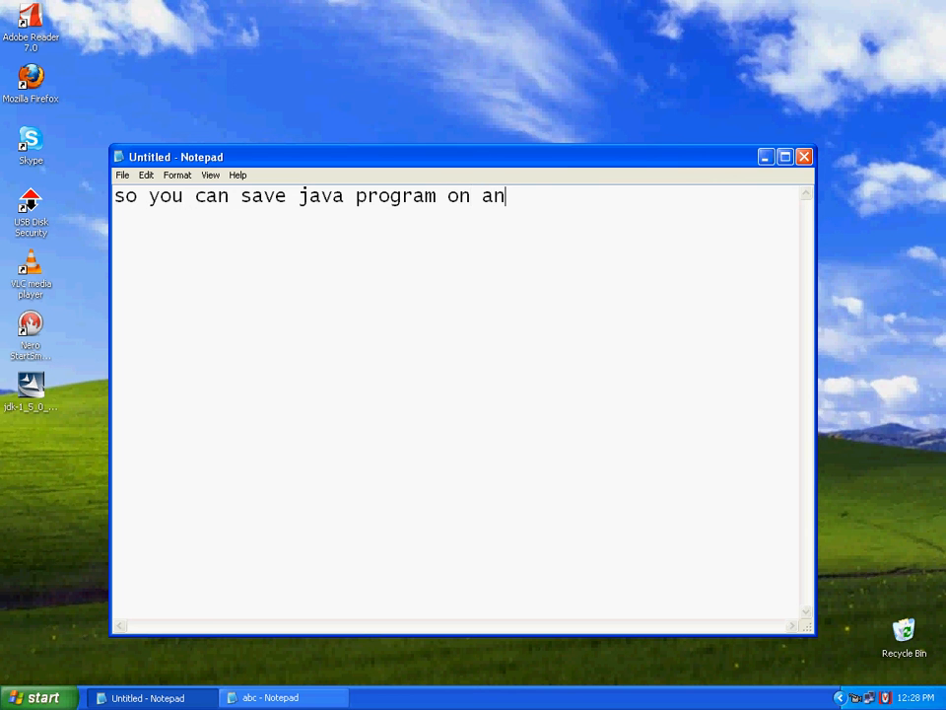
{"action": "type", "text": "y directory"}
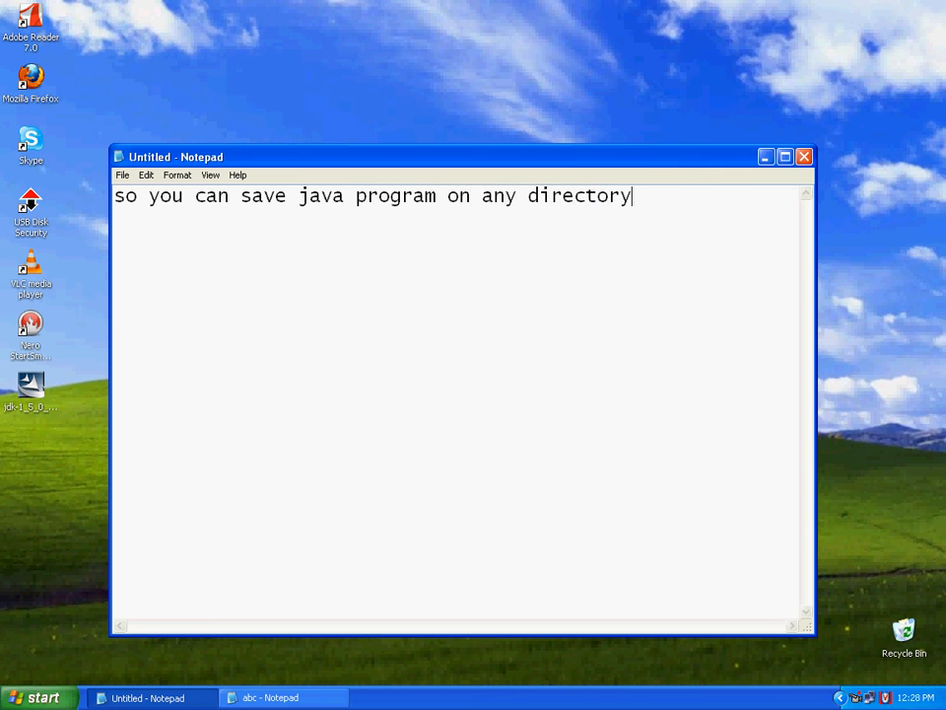
{"action": "type", "text": "and run"}
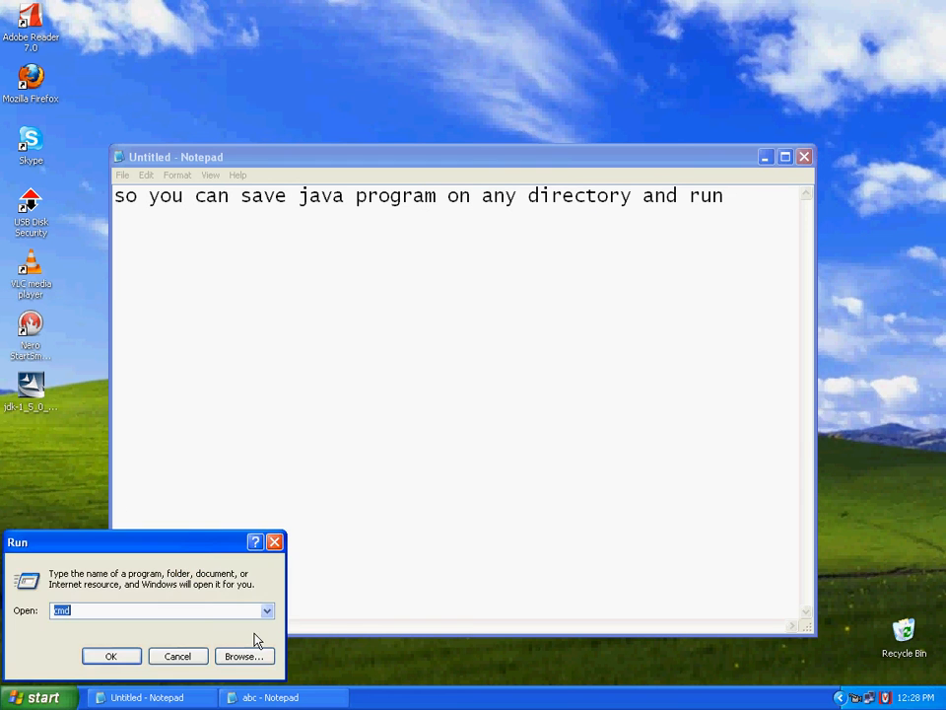
Compile abc.java with javac on drive D: and enter "java abc" to run it.
{"action": "left_click", "coordinate": [111, 654]}
{"action": "type", "text": "javac"}
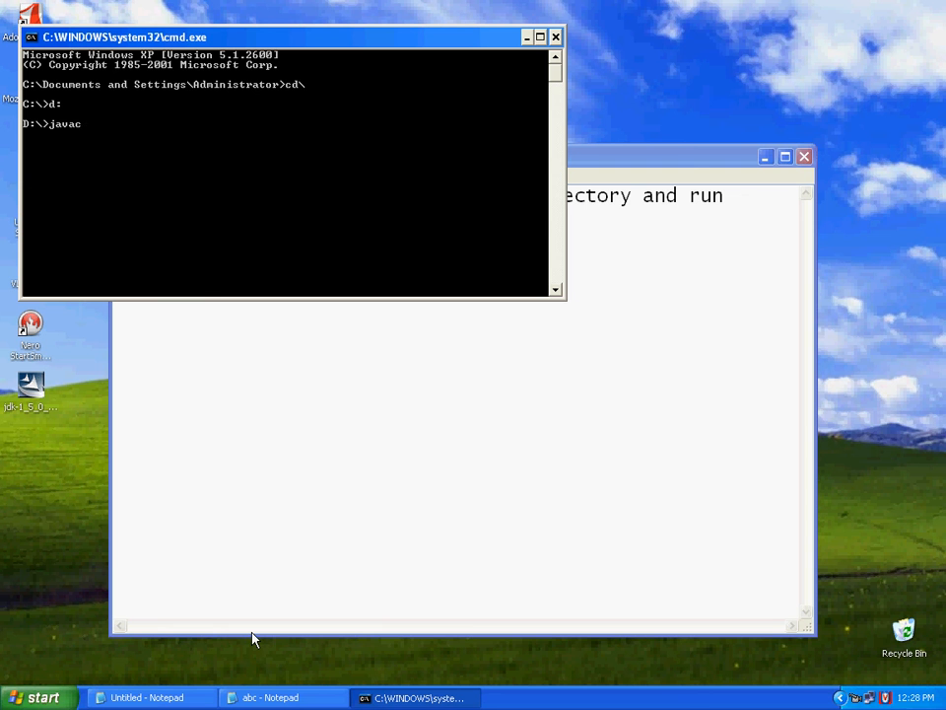
{"action": "type", "text": "abc."}
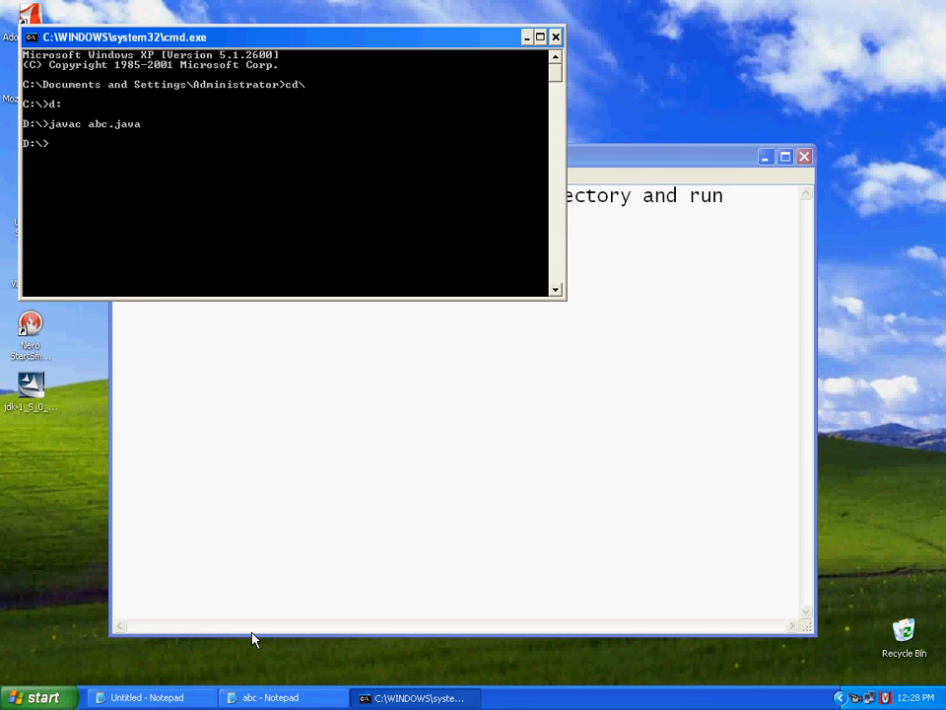
{"action": "type", "text": "java abc"}
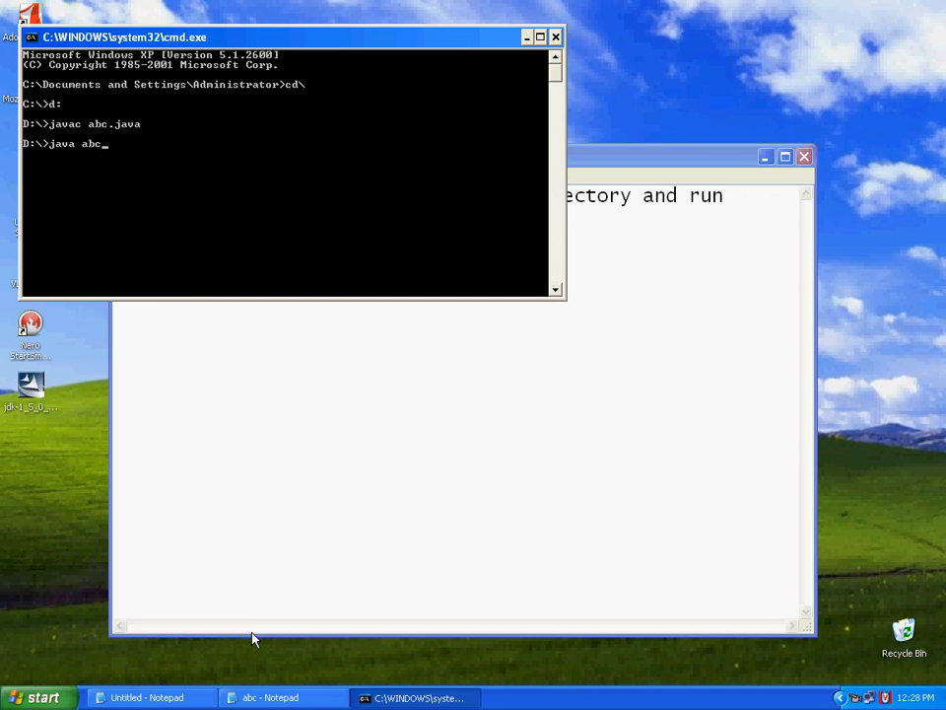